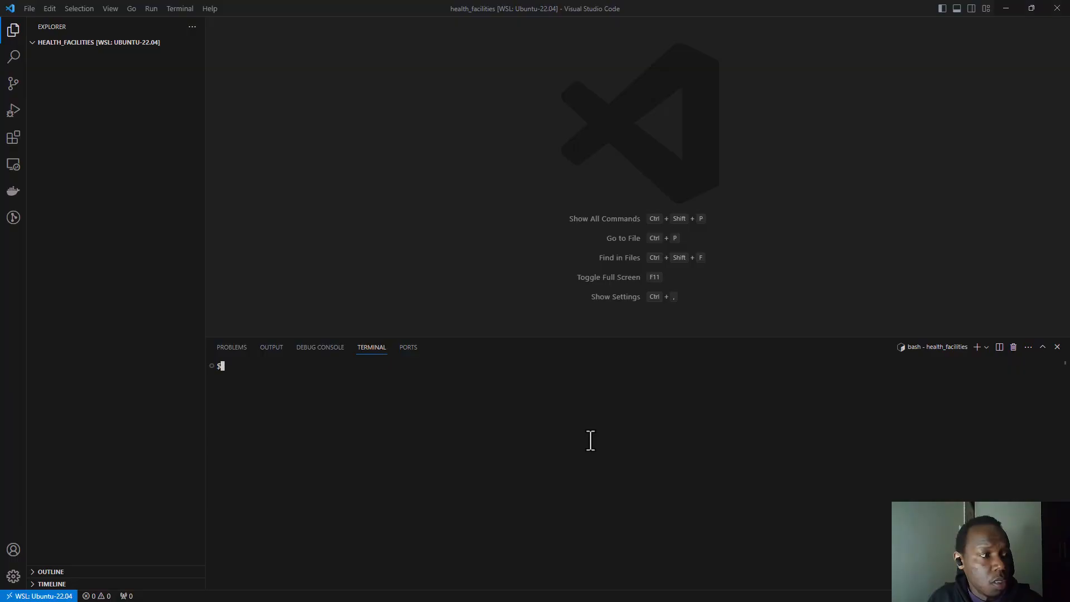
mouse_move(491, 467)
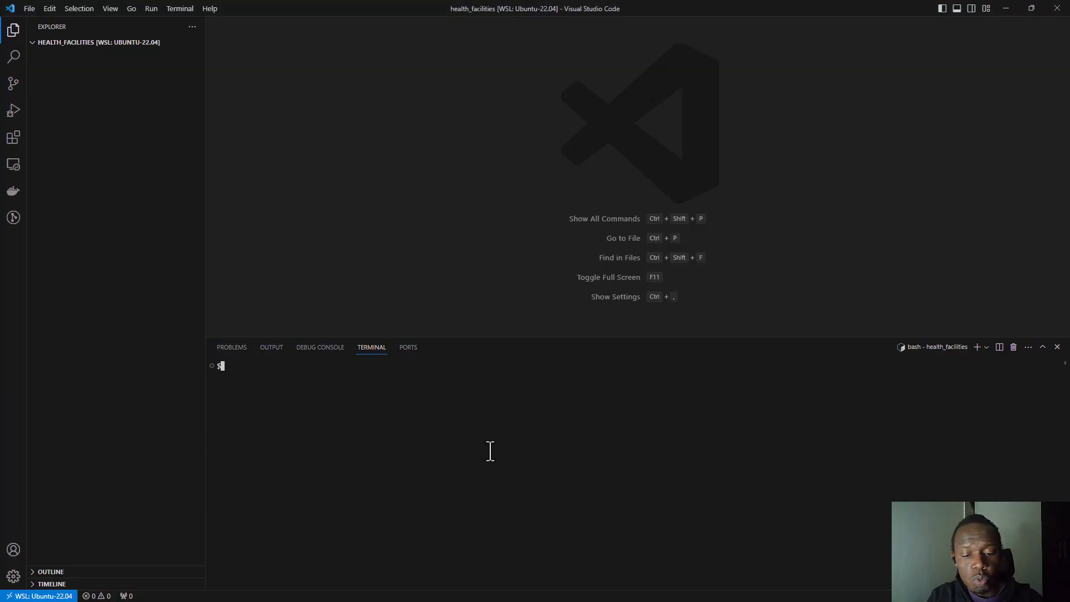
- Run pipenv in the terminal, which reports that the command is missing
type("pip")
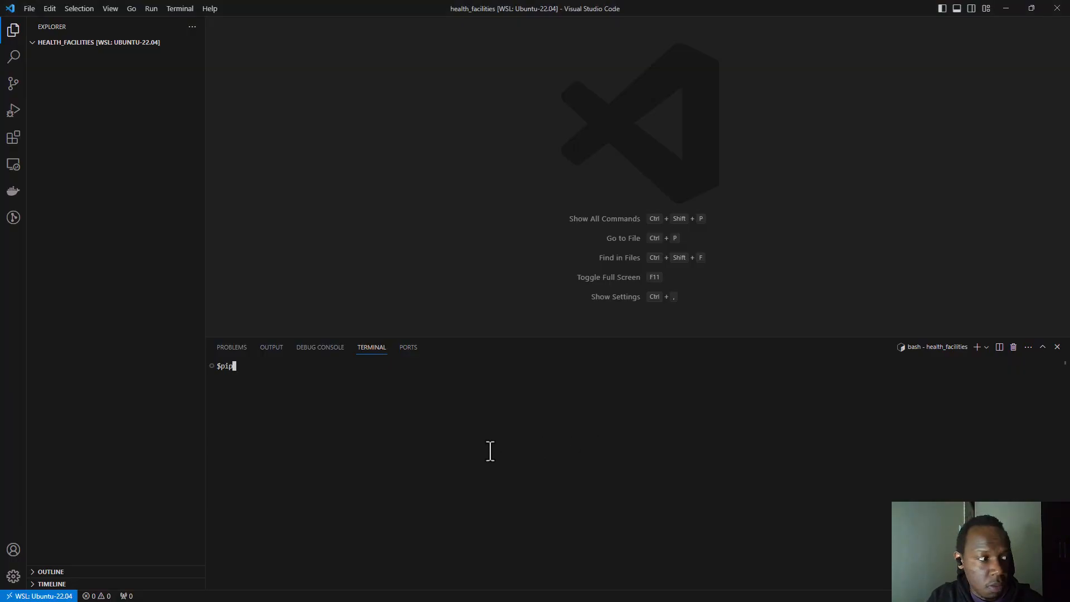
type("env")
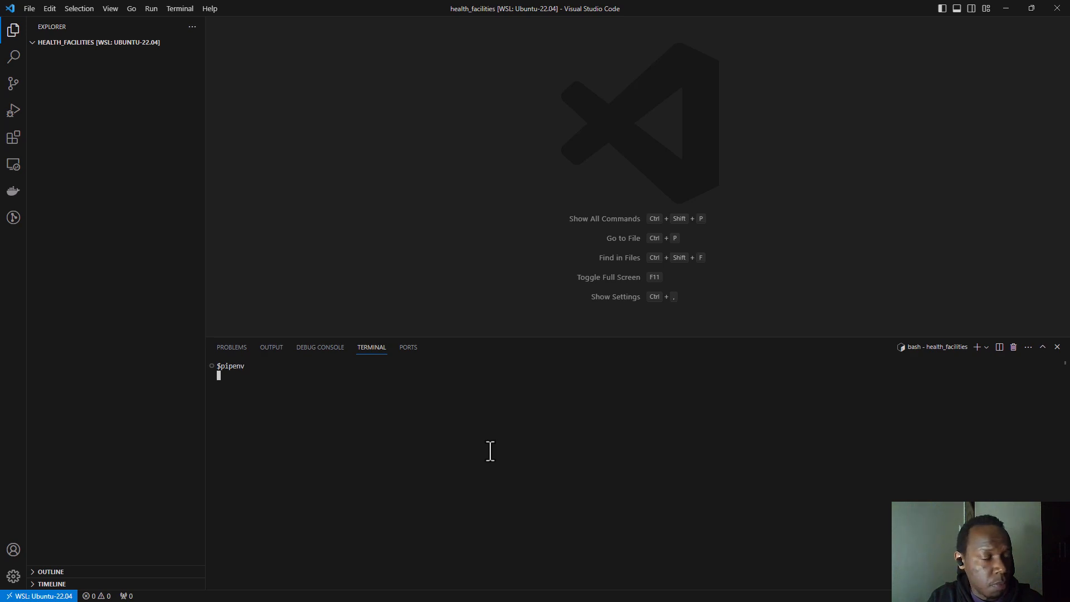
key("Enter")
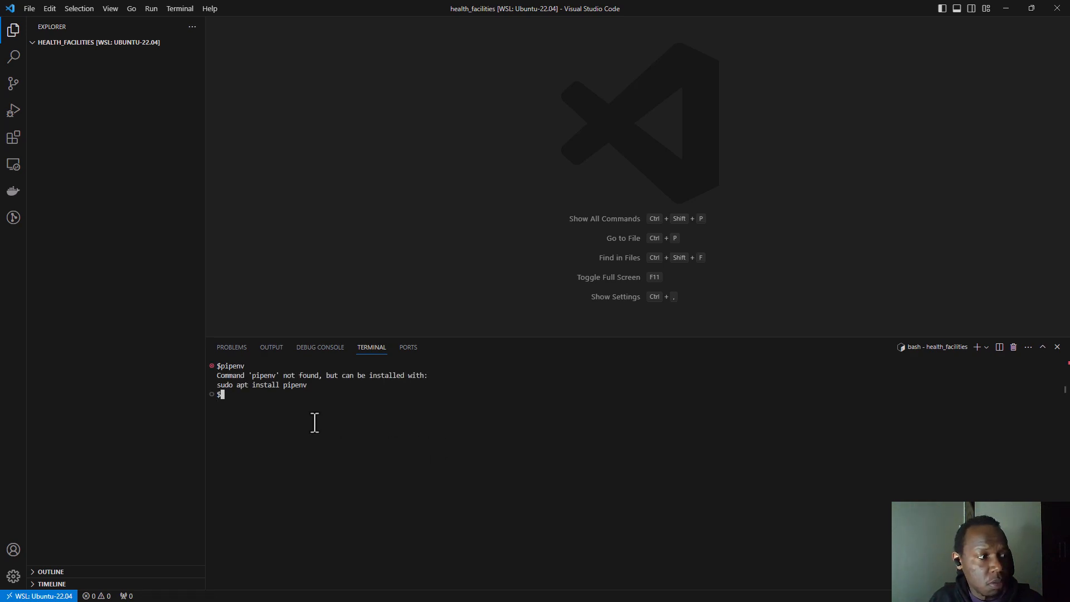
mouse_move(329, 436)
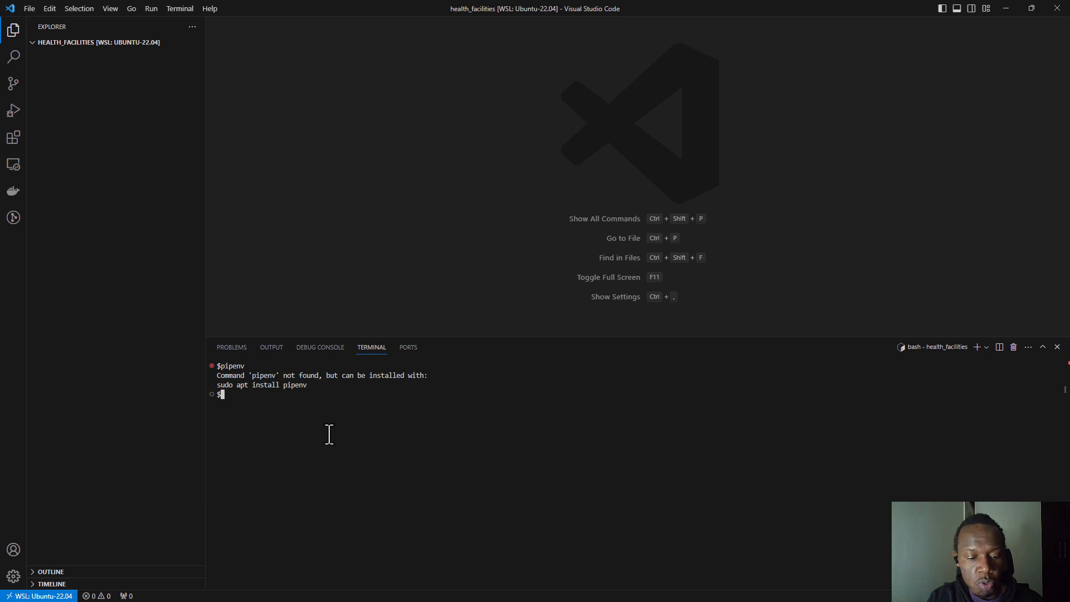
- Reload ~/.bashrc and list the home directory showing health_facilities
type("source")
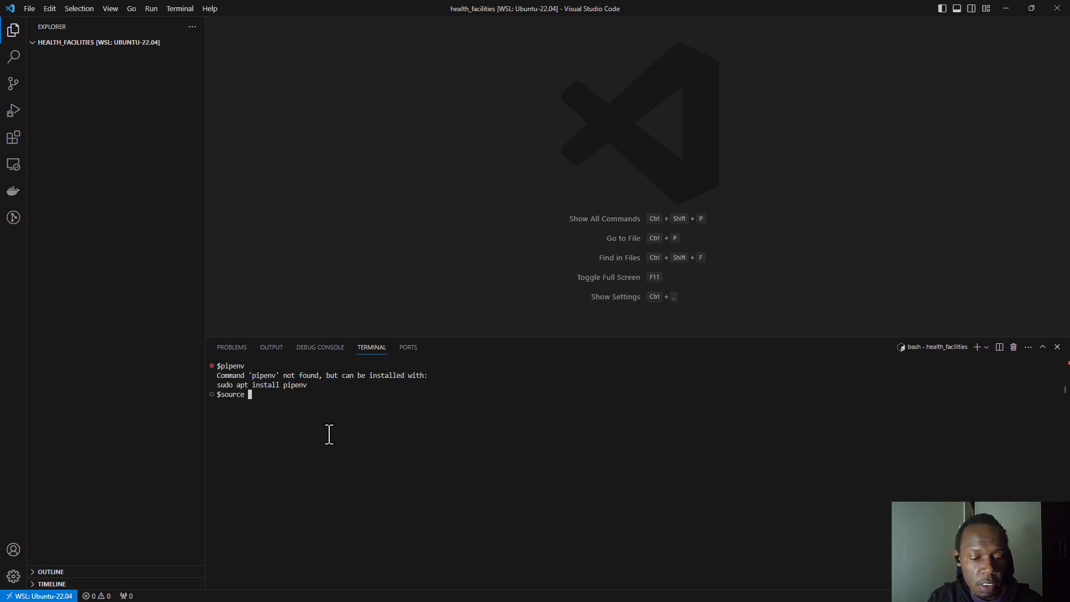
type("~/.")
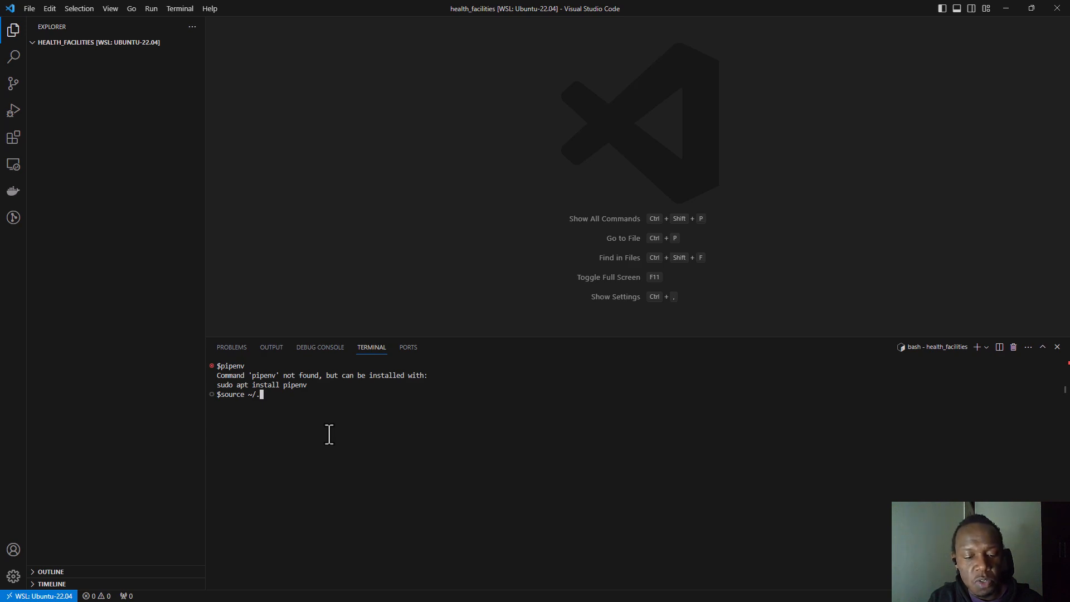
type("bash")
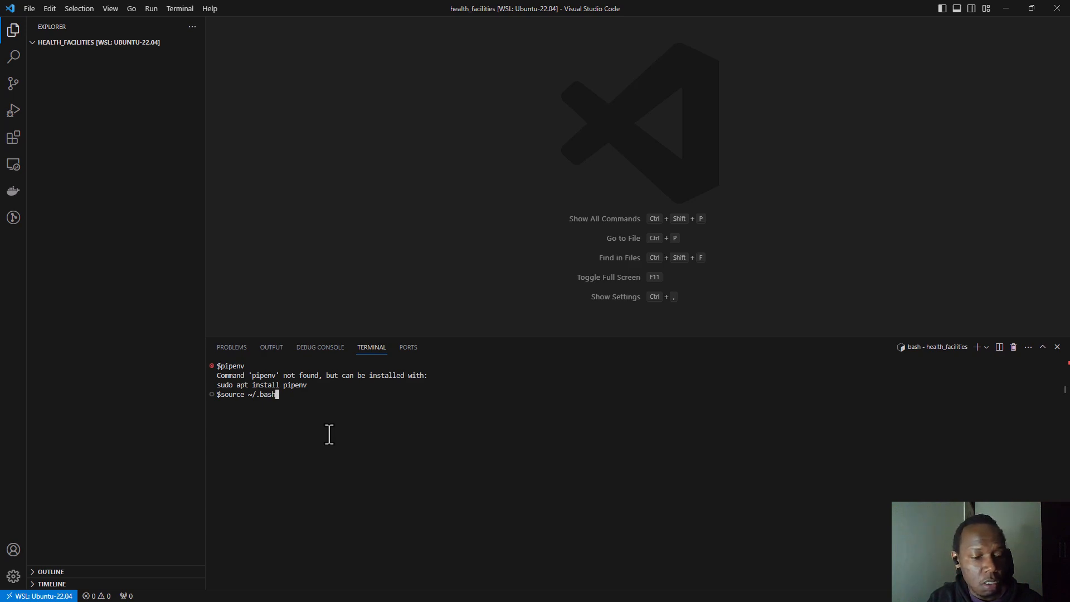
key("Enter")
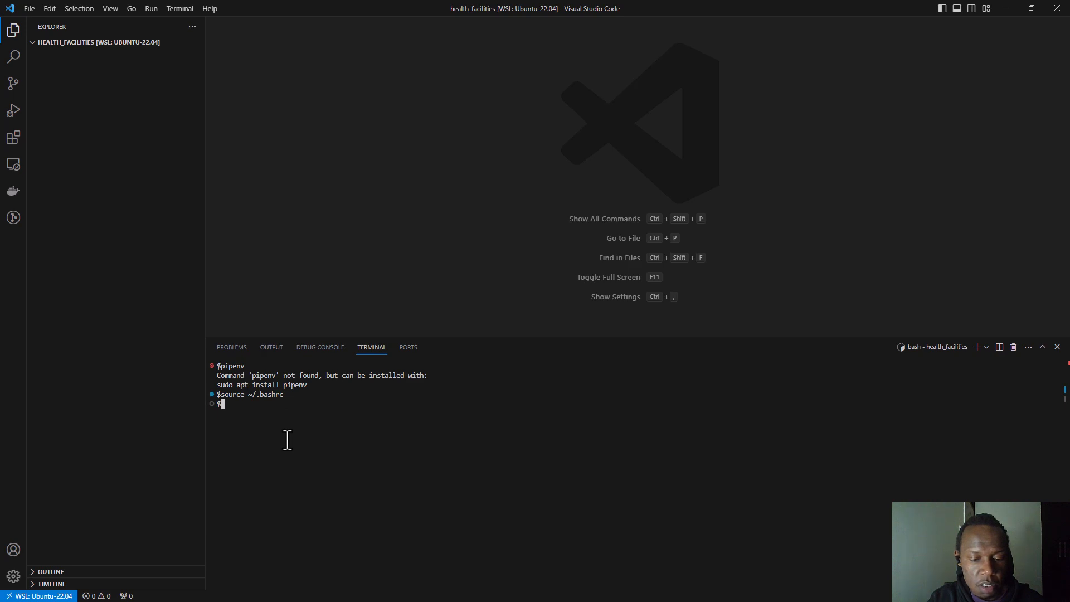
type("ls /home/jkariscodes/")
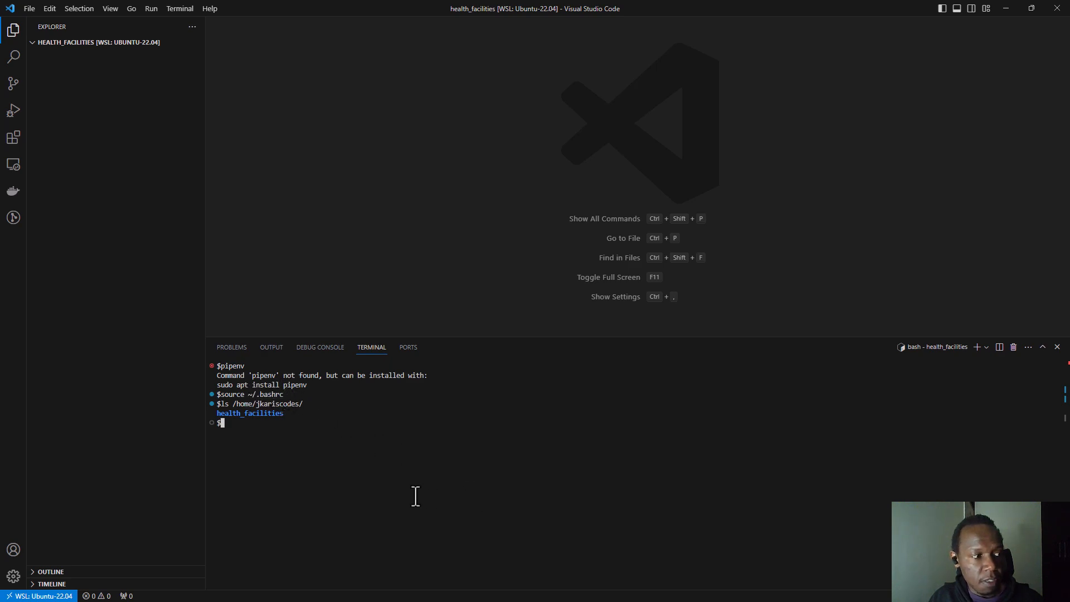
- Reload the shell configuration and run pipenv, which now prints its usage and command list
type("pipenv")
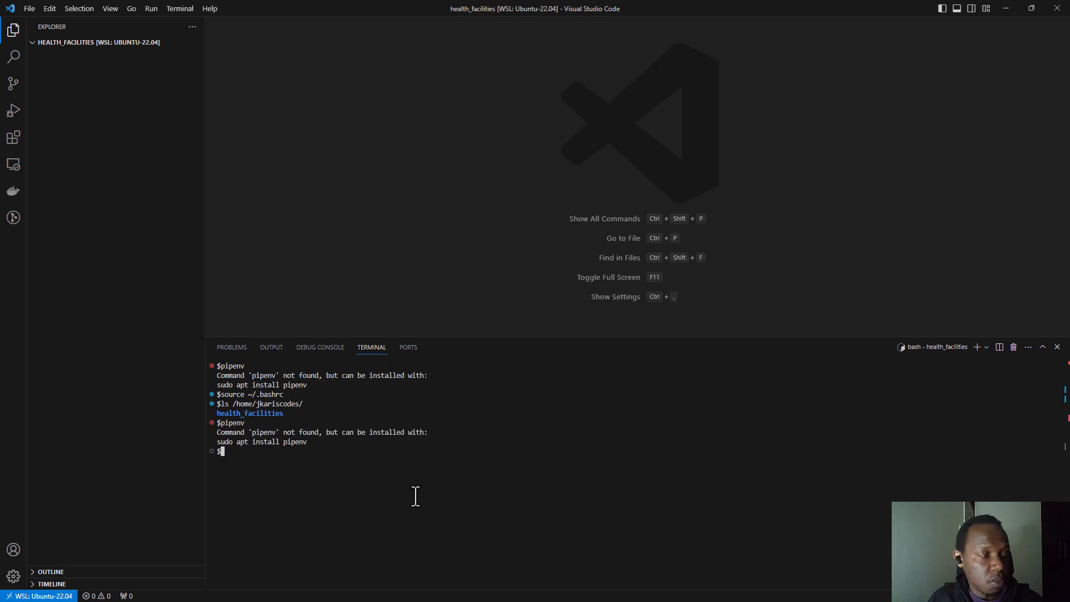
mouse_move(260, 449)
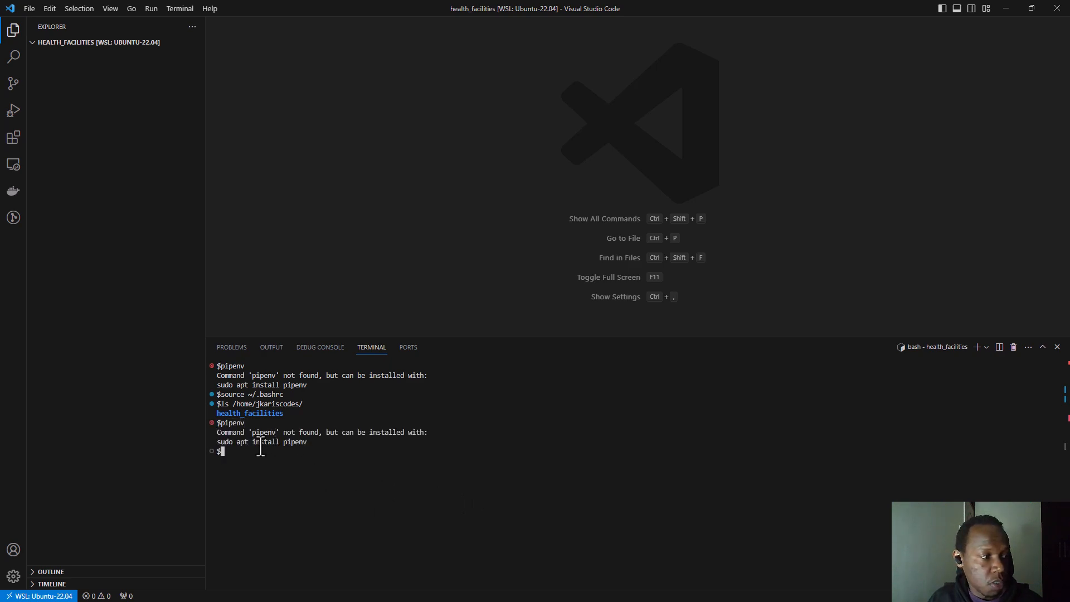
mouse_move(318, 472)
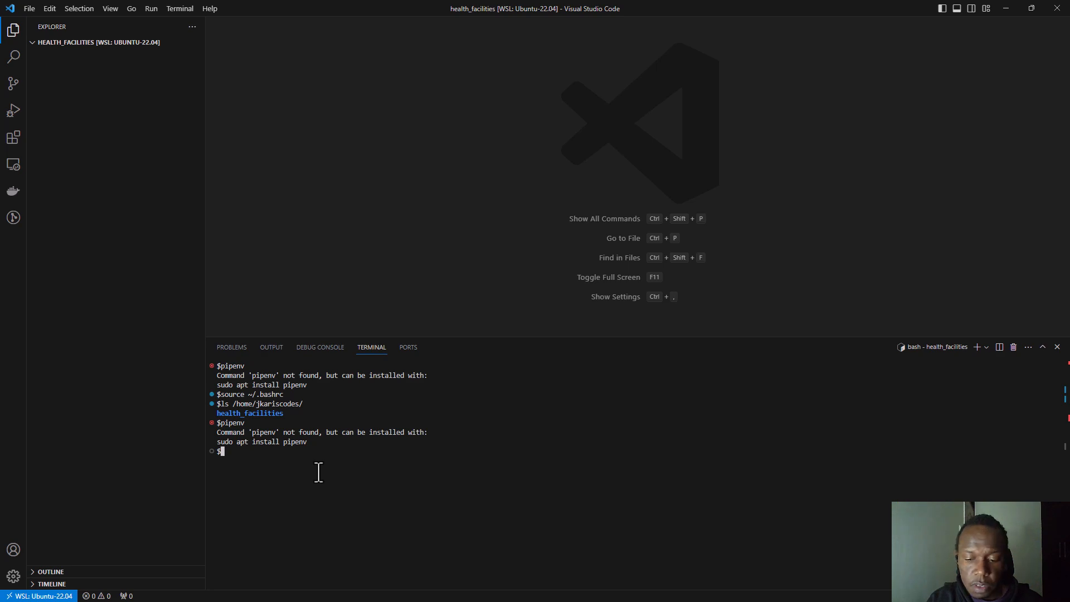
type("source ~/.bashrc")
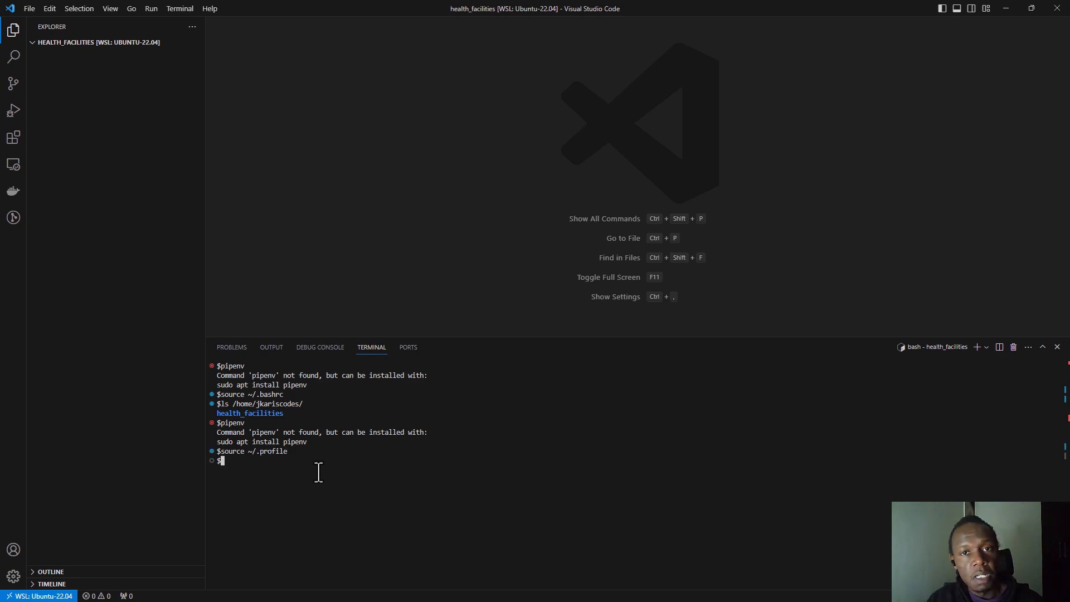
type("pipenv")
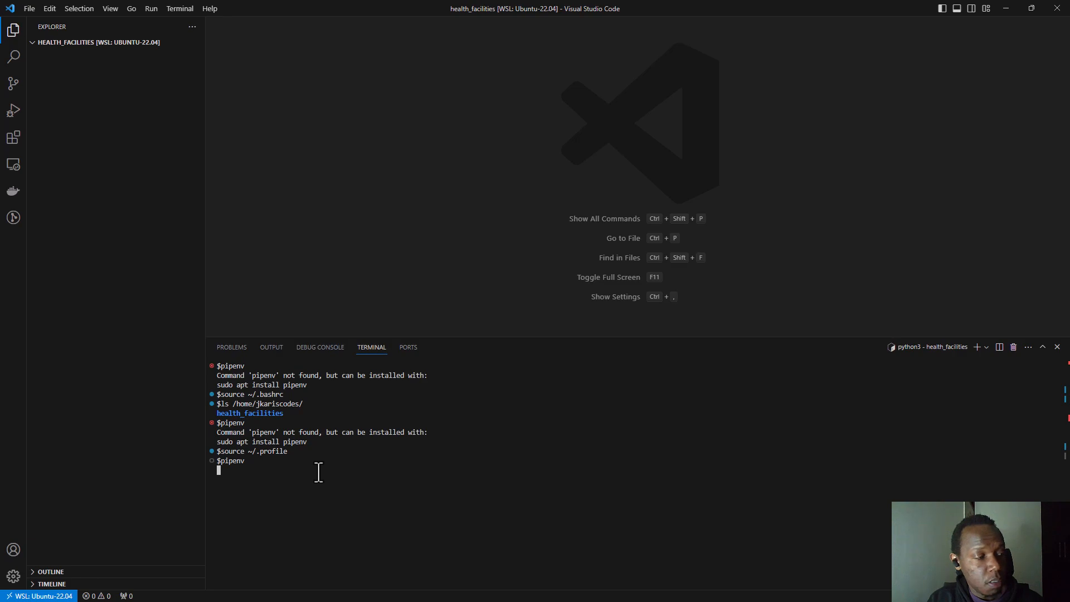
key("Enter")
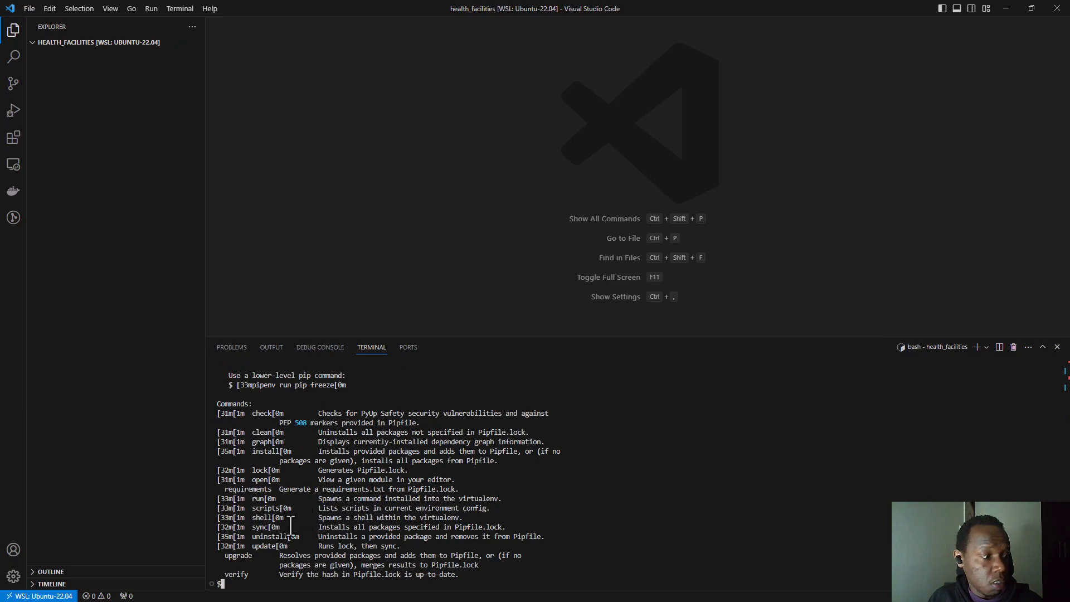
- Enlarge the terminal, inspect the ~/.local/bin PATH entry in ~/.profile, and close the file
left_click_drag(492, 347, 491, 215)
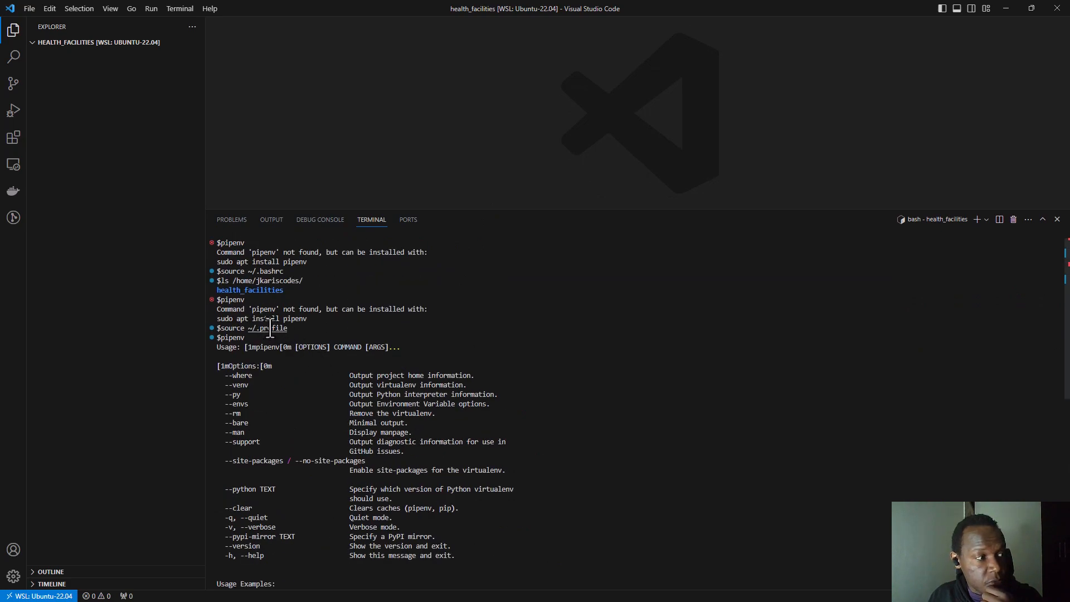
double_click(268, 327)
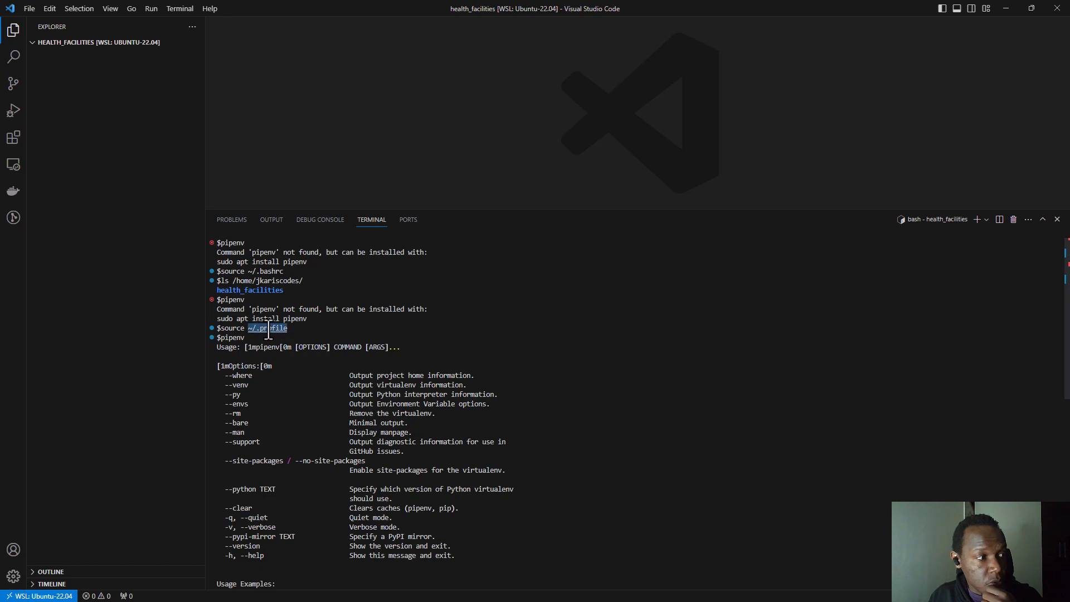
mouse_move(267, 328)
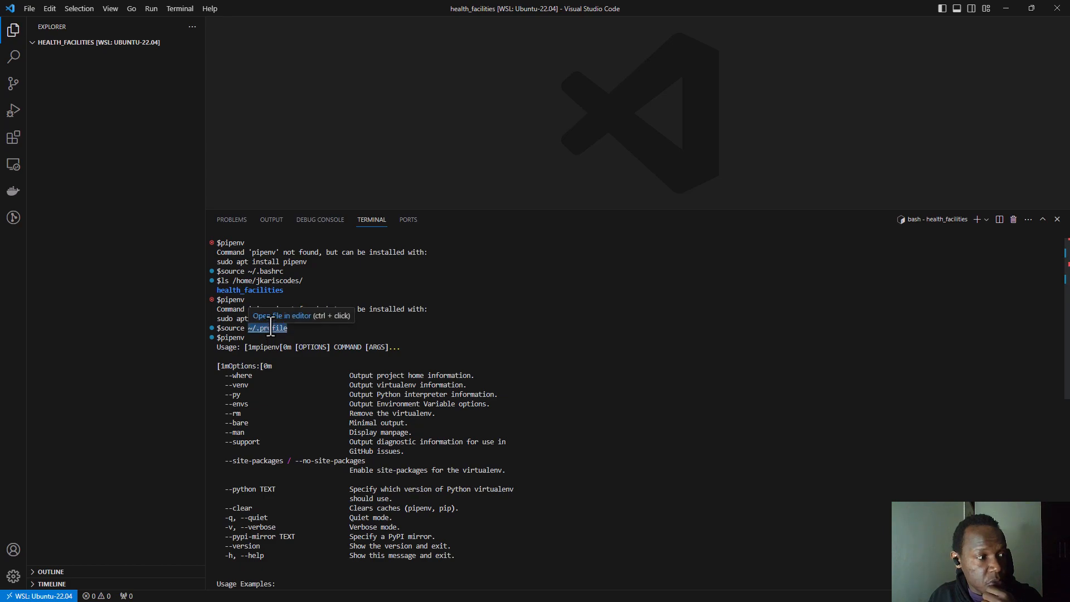
left_click(267, 328)
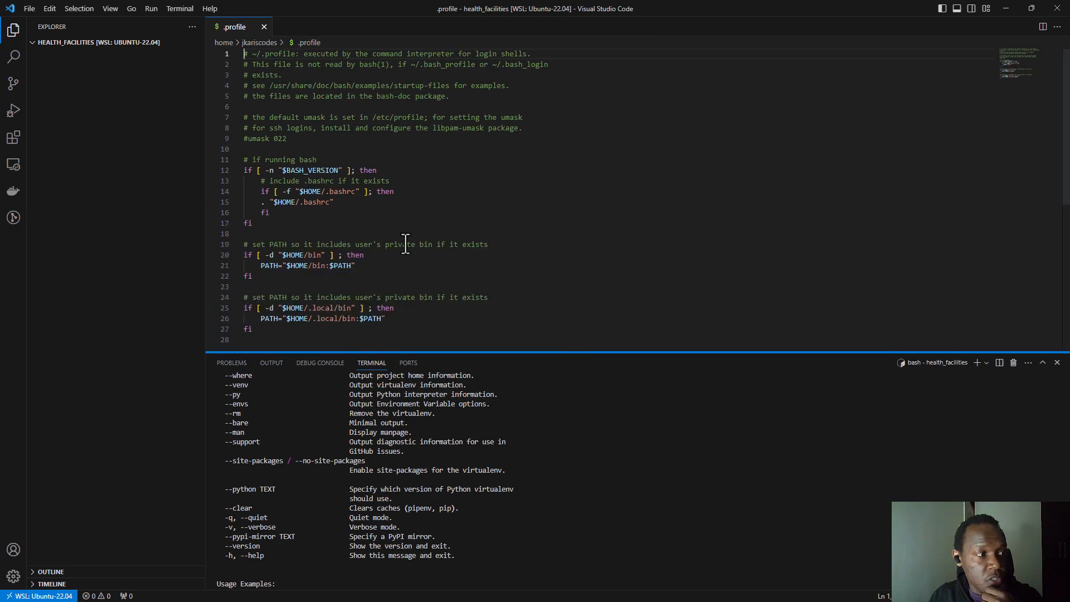
double_click(323, 308)
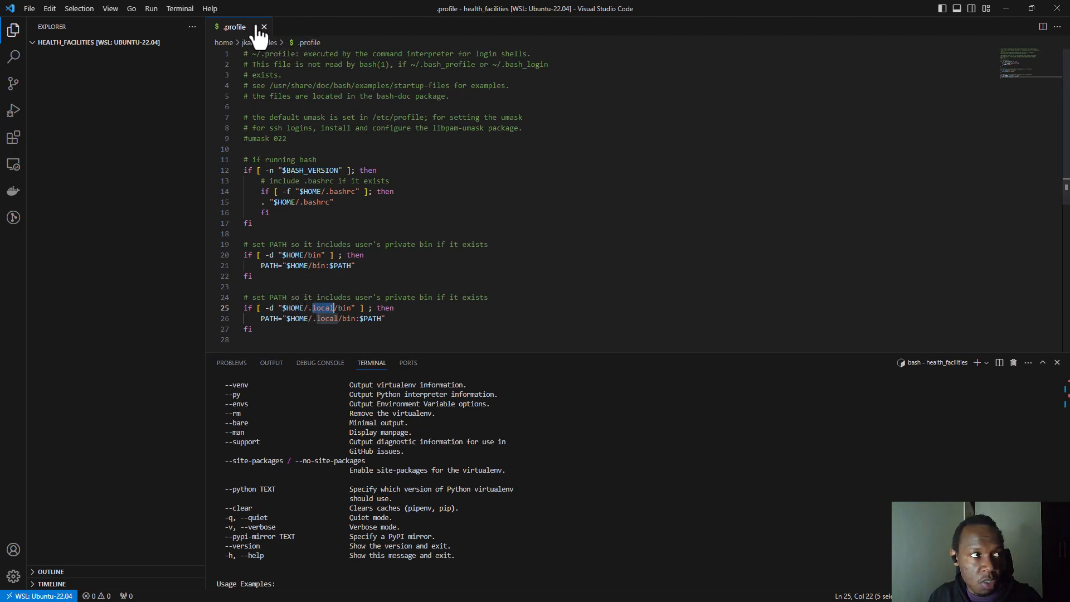
mouse_move(264, 27)
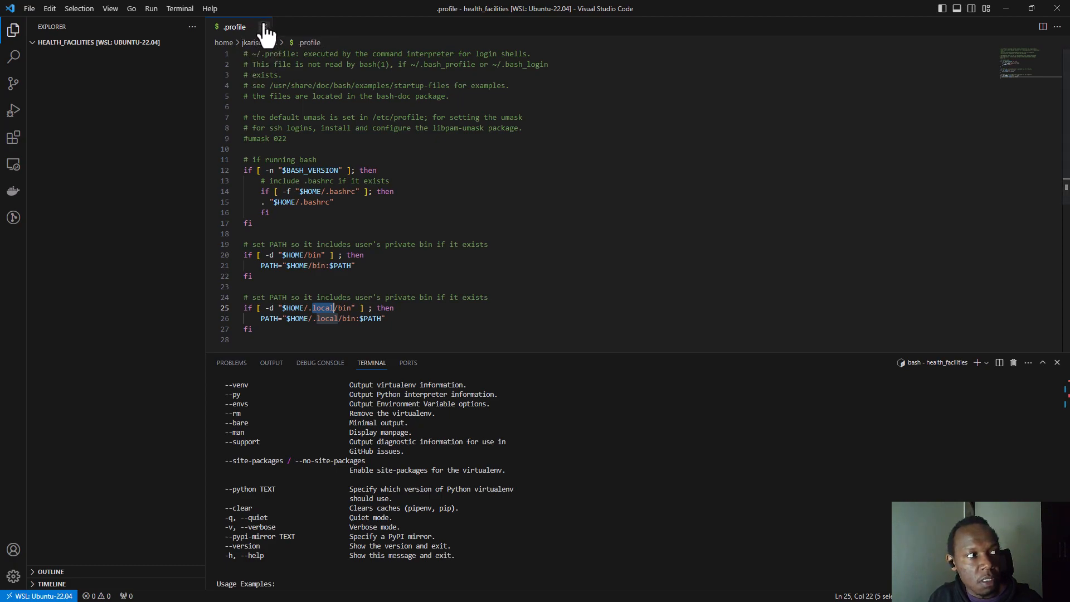
left_click(266, 27)
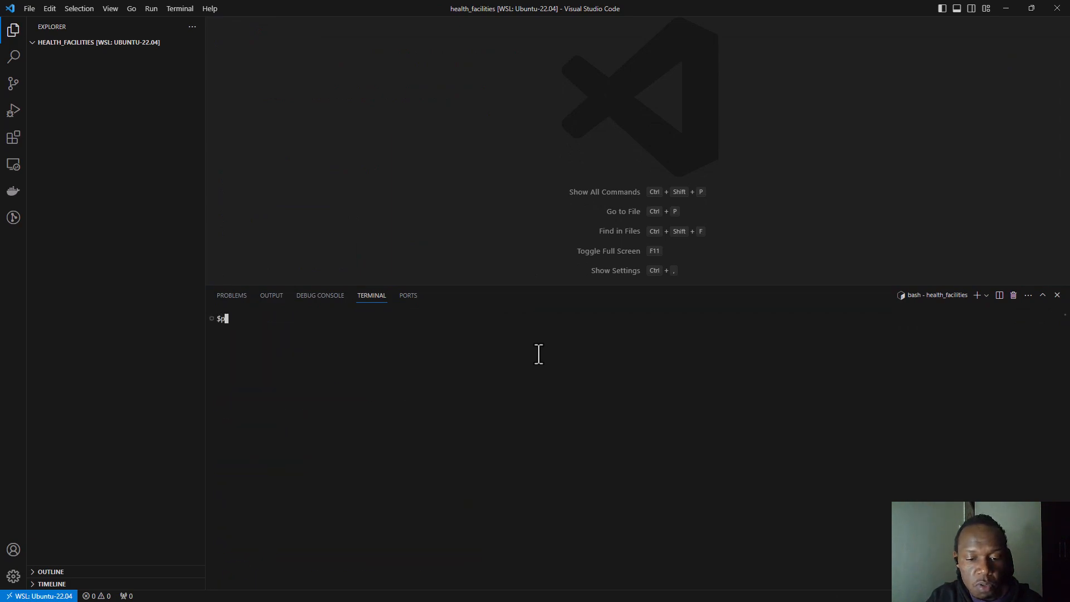
- Run pipenv shell to create the health_facilities virtualenv and Pipfile with Python 3.10.12
type("pipenv shell")
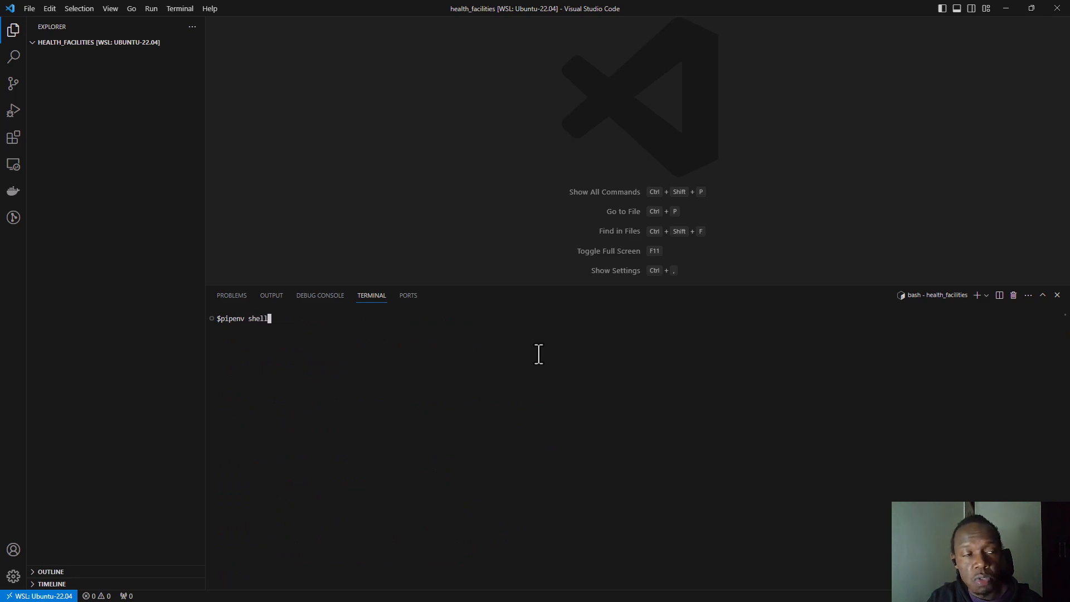
key("Enter")
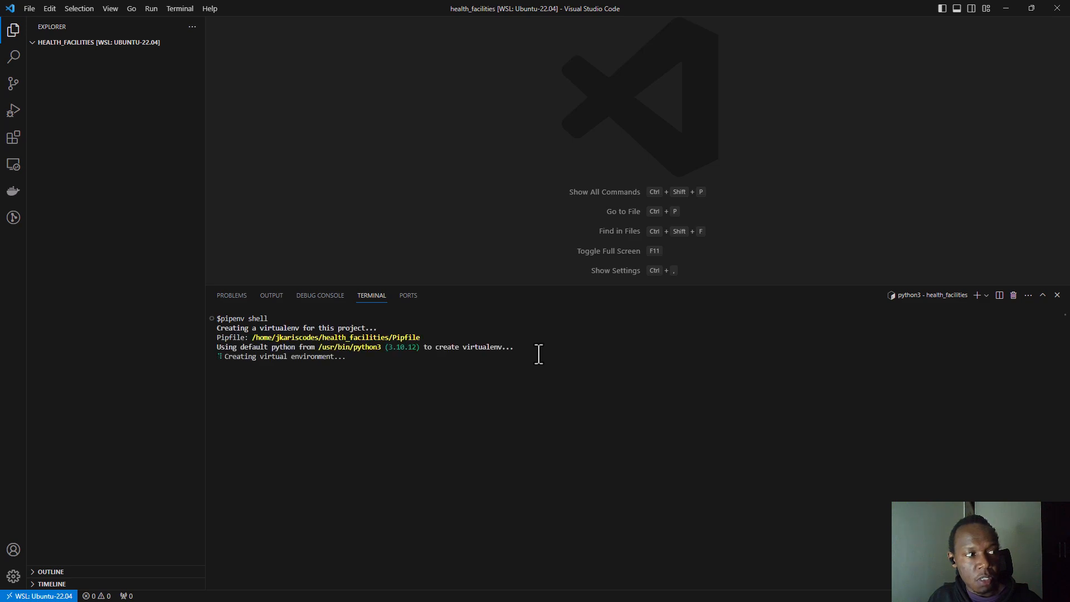
mouse_move(470, 413)
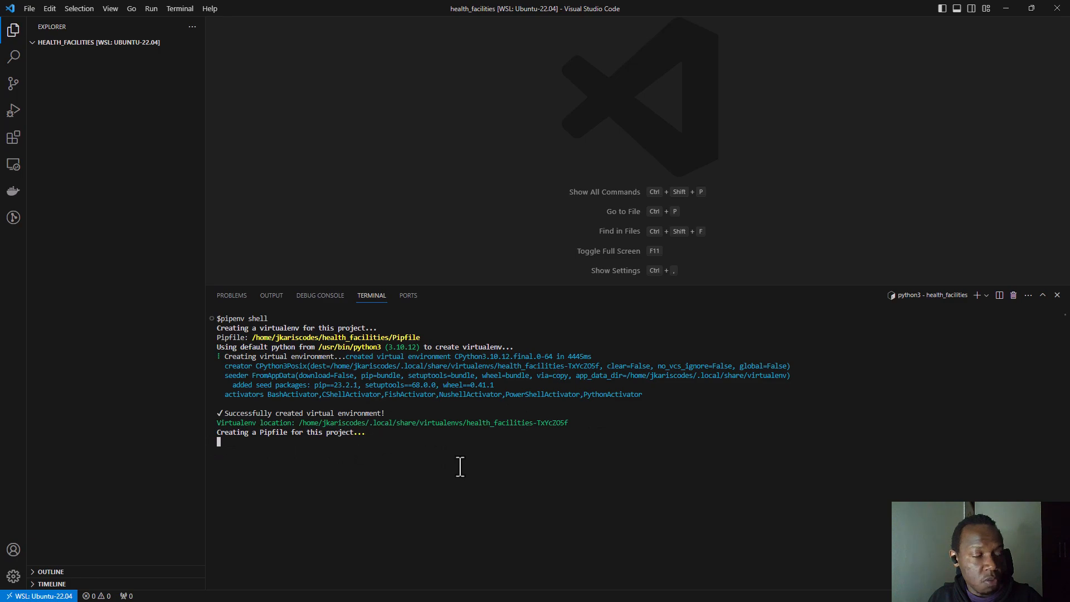
mouse_move(447, 575)
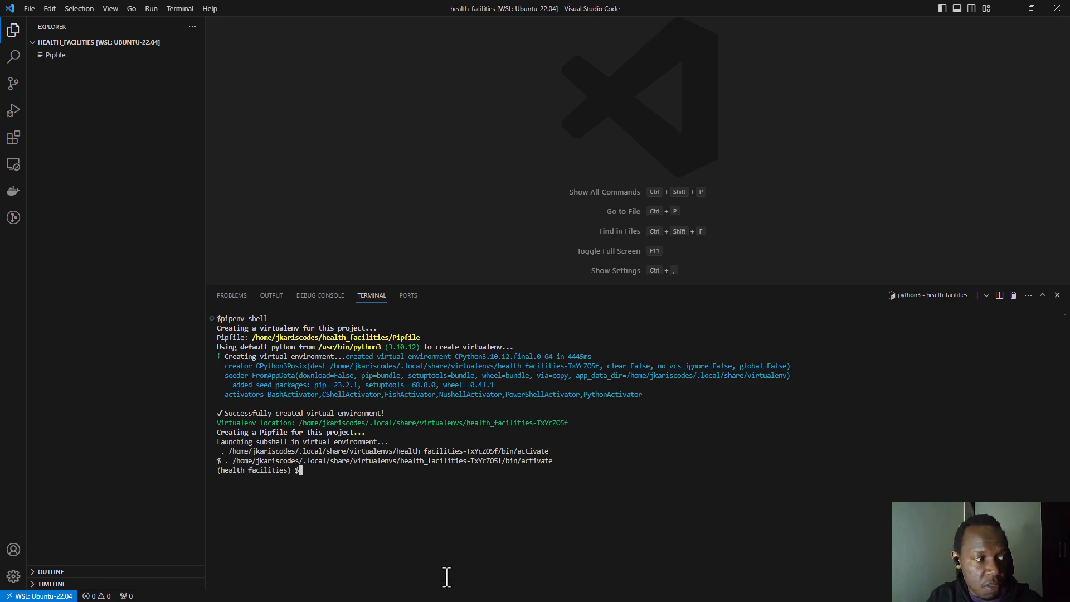
- Run pip -V to confirm pip 23.2.1 comes from the virtualenv, then clear the terminal
type("pip")
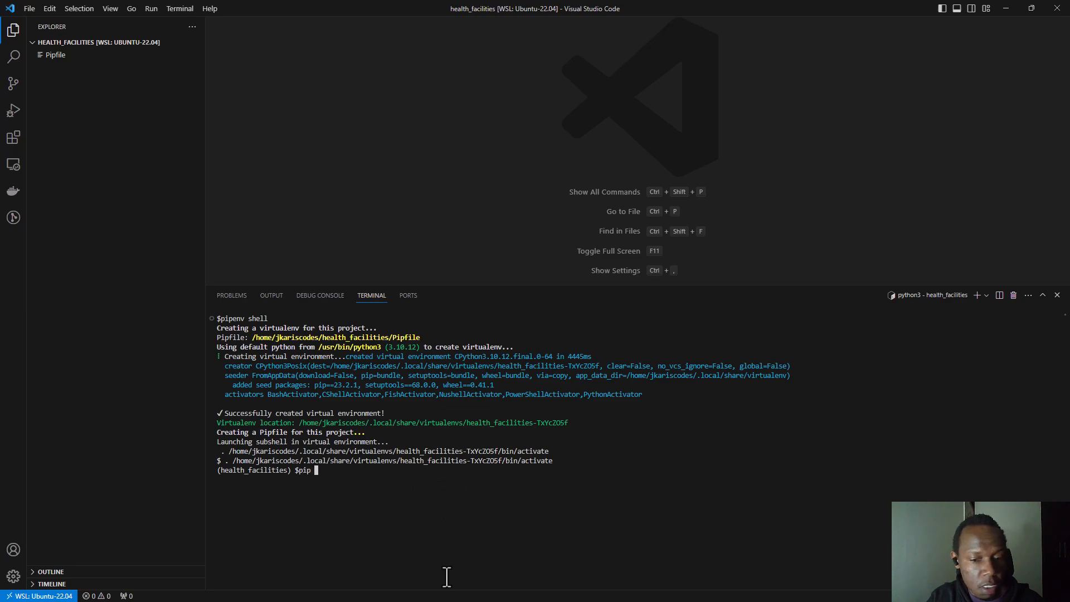
type("-V")
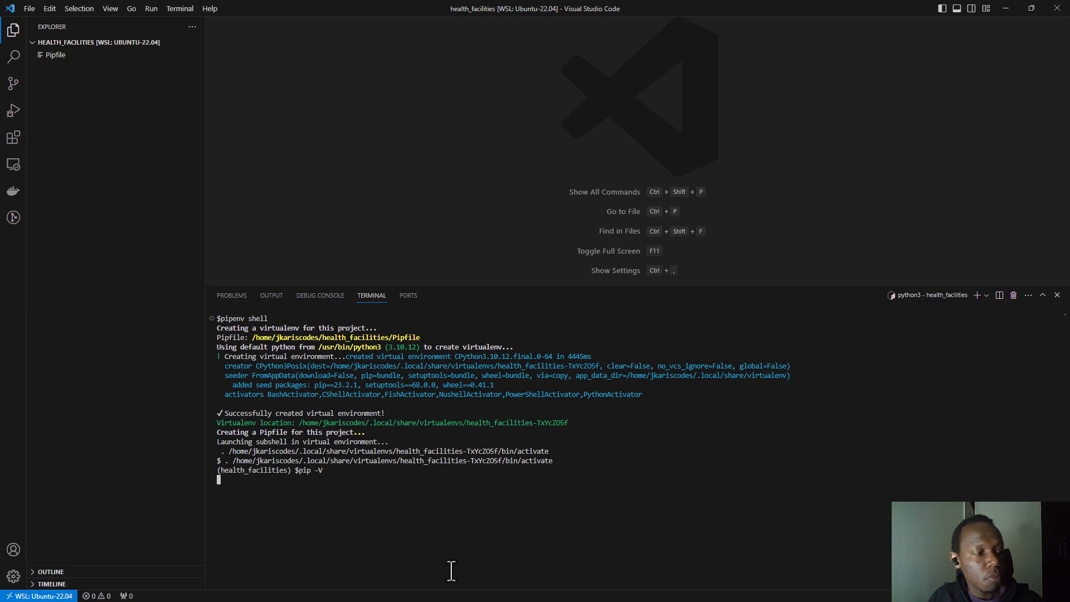
mouse_move(310, 487)
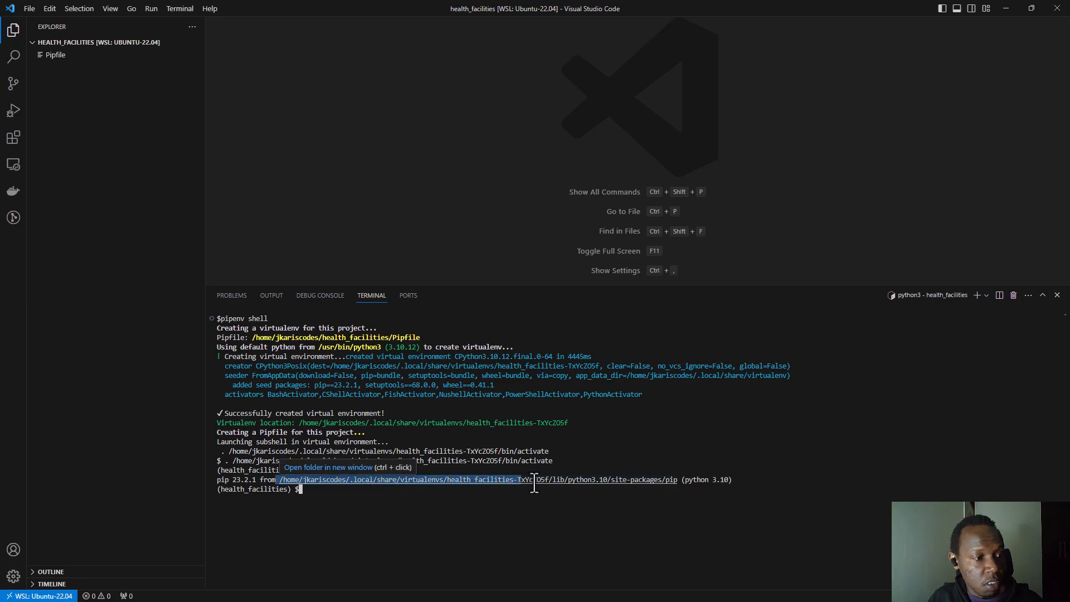
type("pip -V")
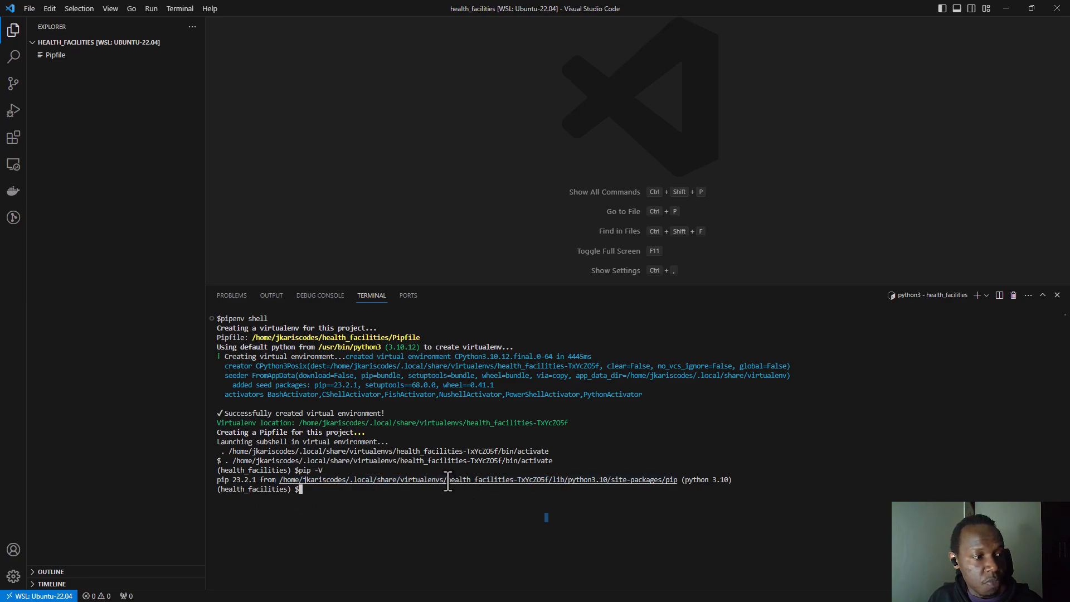
double_click(531, 479)
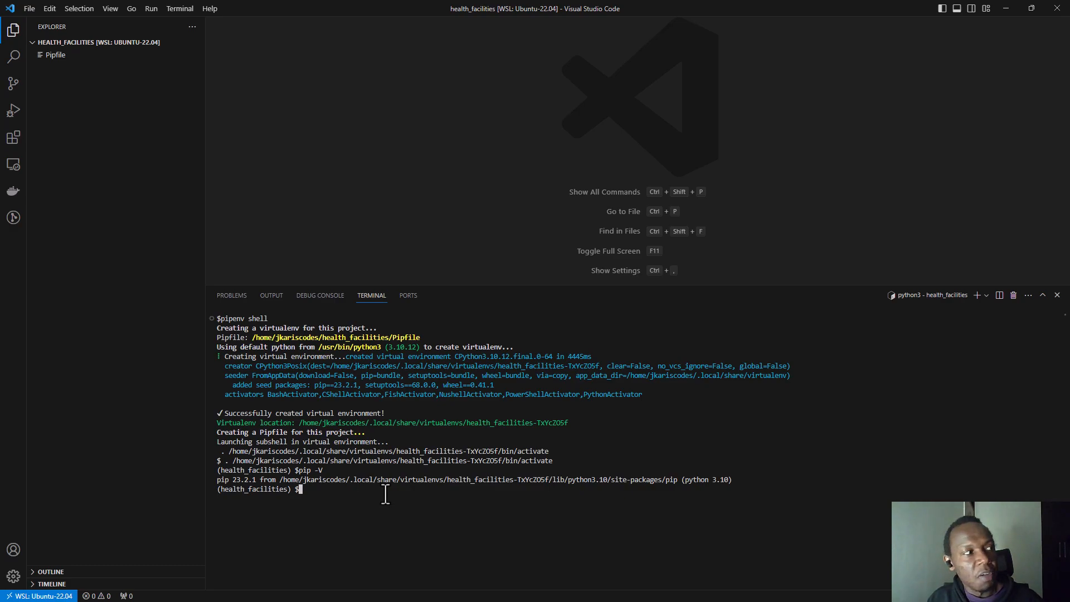
mouse_move(336, 538)
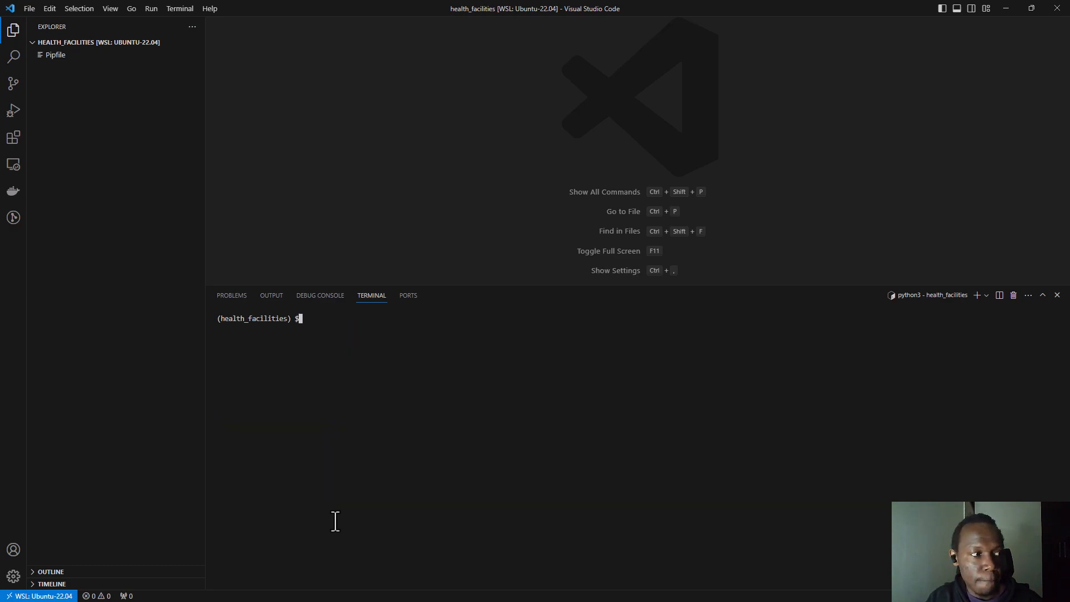
mouse_move(341, 508)
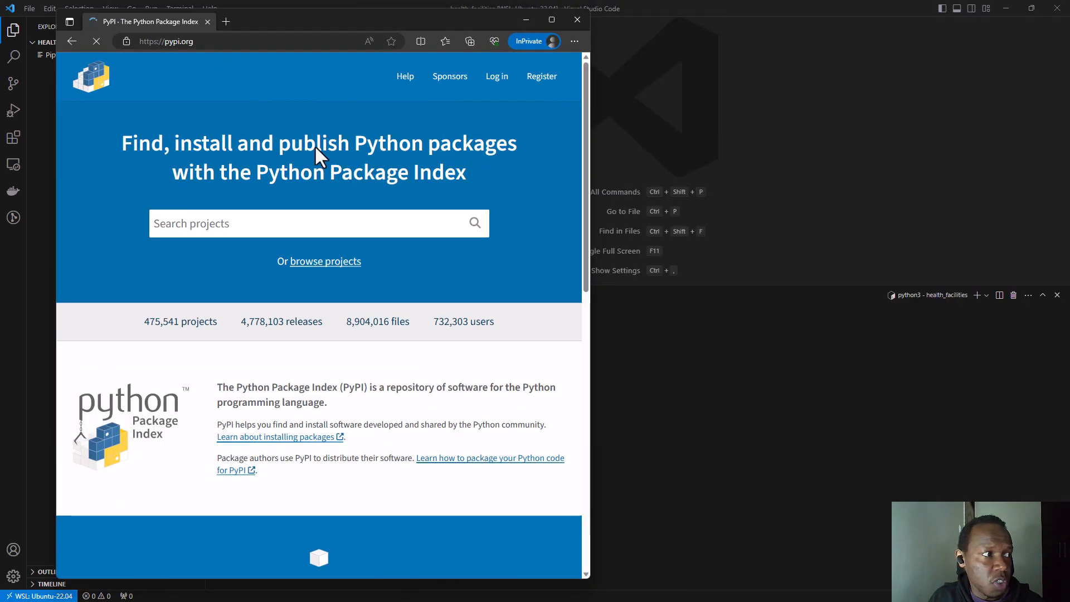
- Search PyPI for django, which shows Django 4.2.4, then minimize the browser
left_click(260, 223)
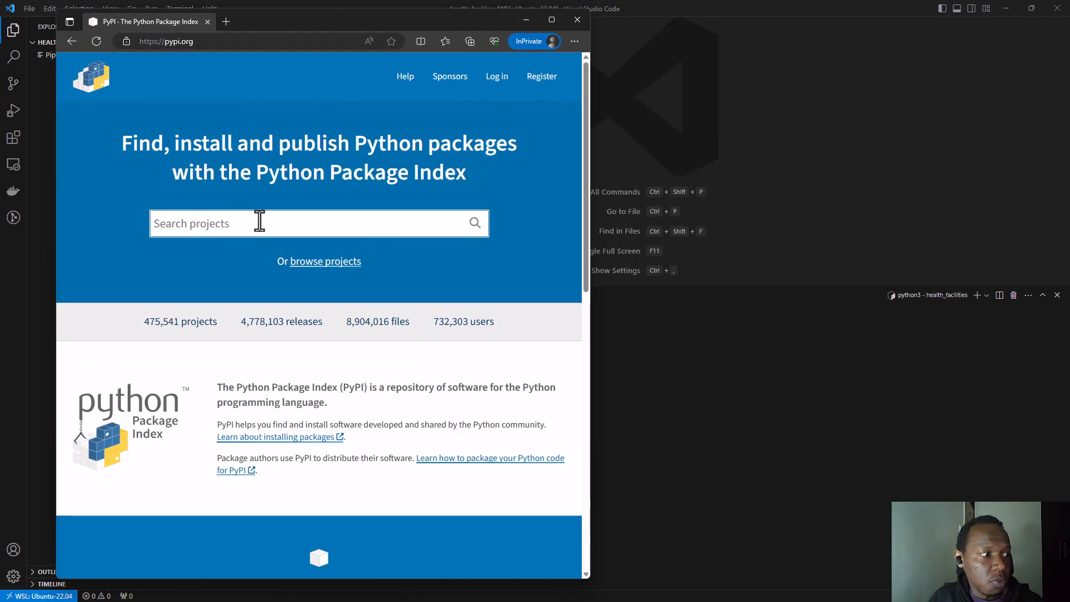
type("django")
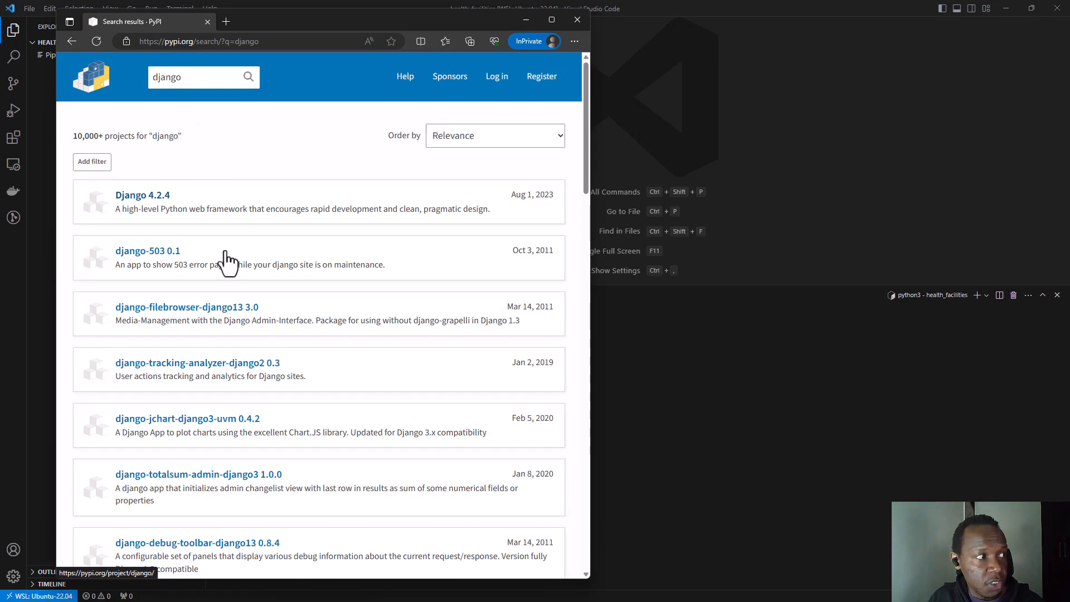
mouse_move(129, 210)
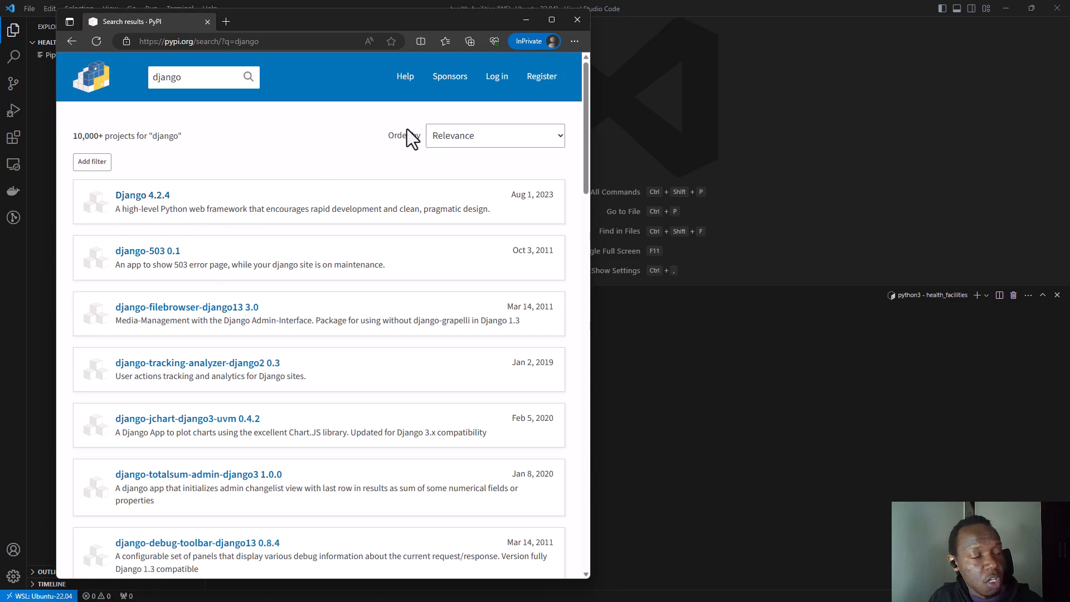
mouse_move(519, 25)
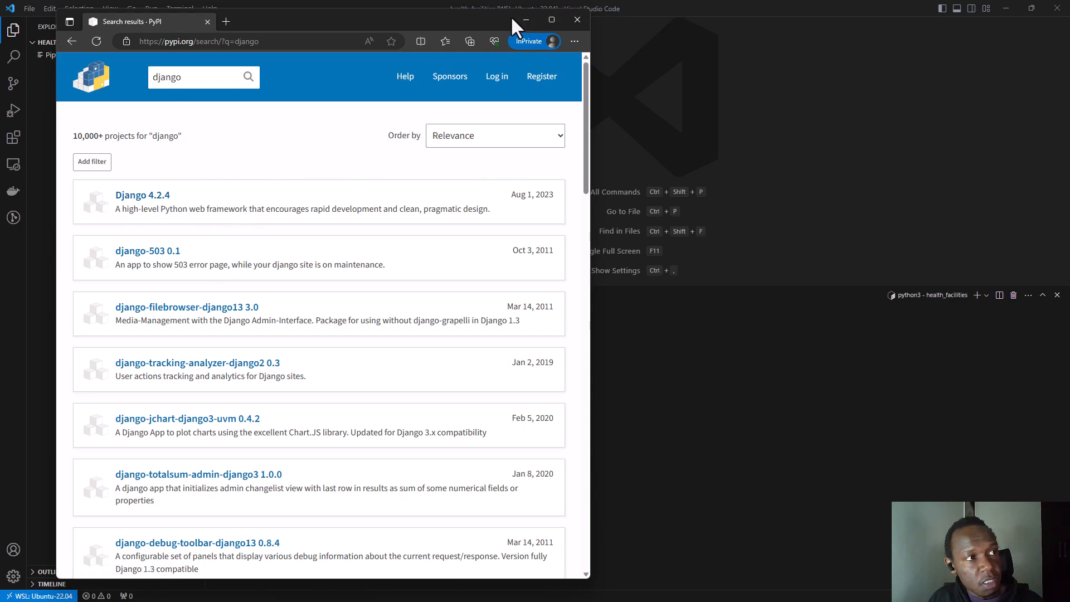
left_click(577, 20)
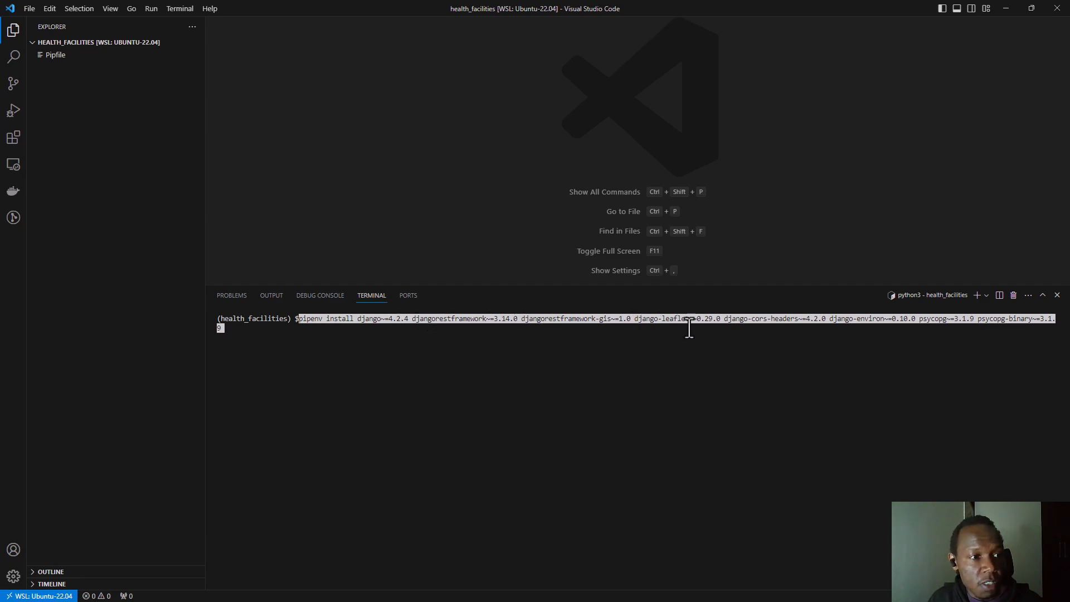
mouse_move(822, 344)
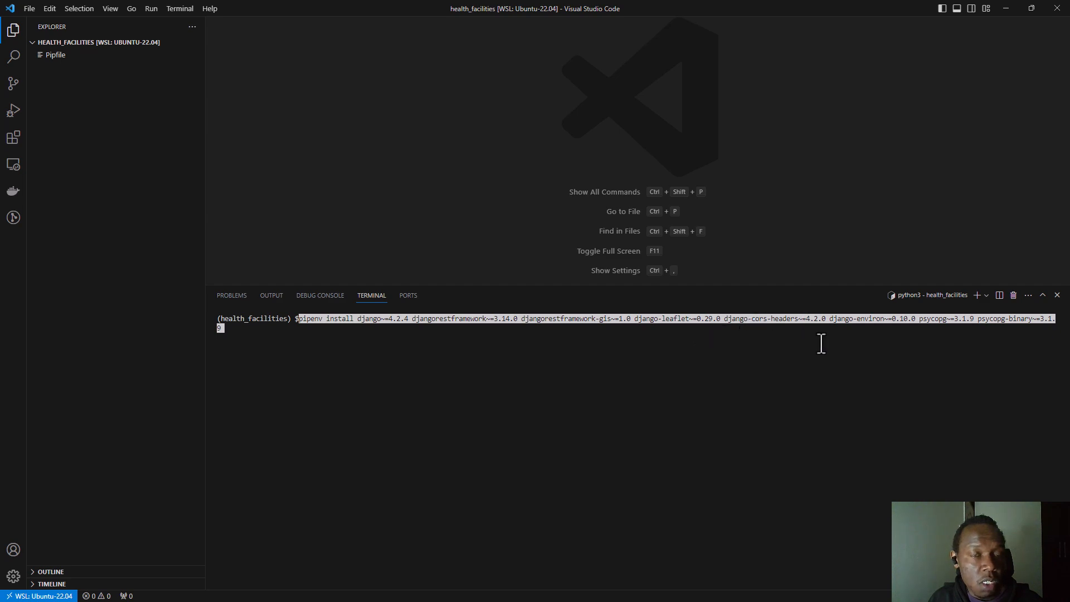
mouse_move(802, 347)
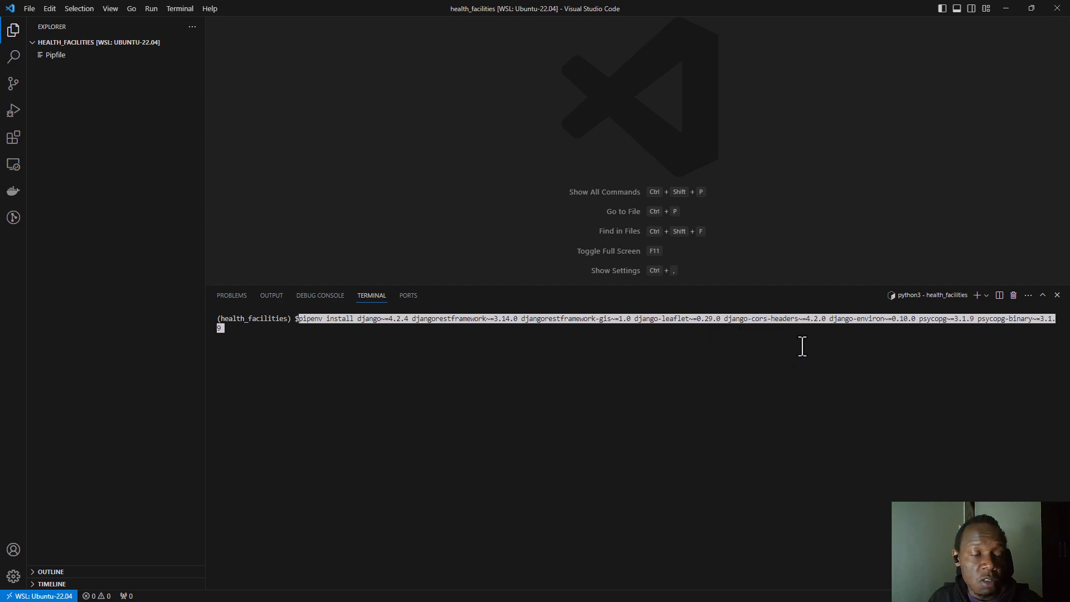
mouse_move(844, 318)
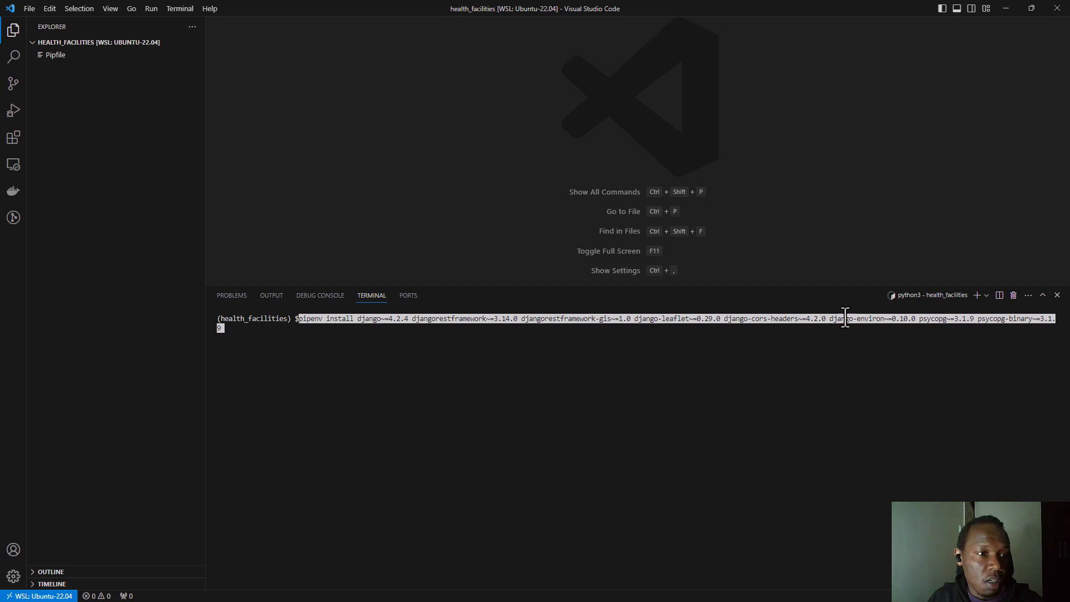
mouse_move(874, 343)
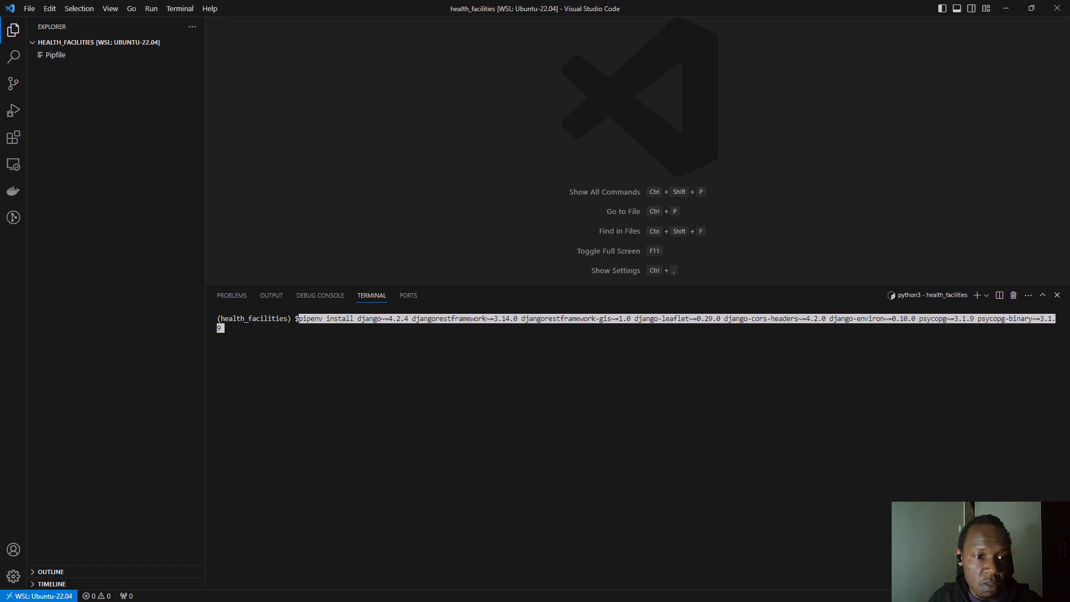
mouse_move(472, 470)
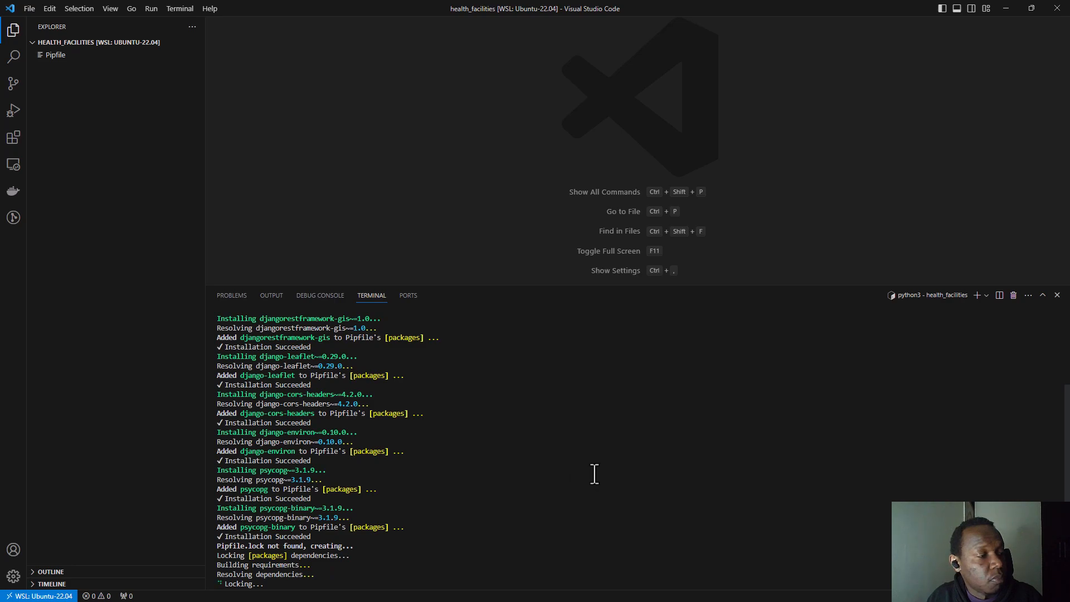
mouse_move(50, 55)
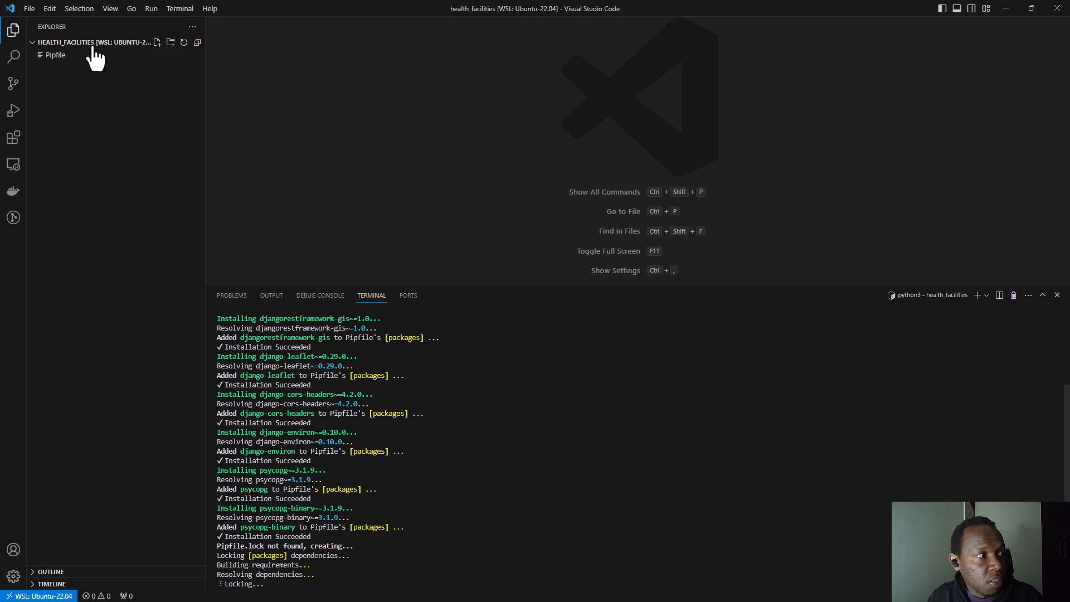
mouse_move(53, 55)
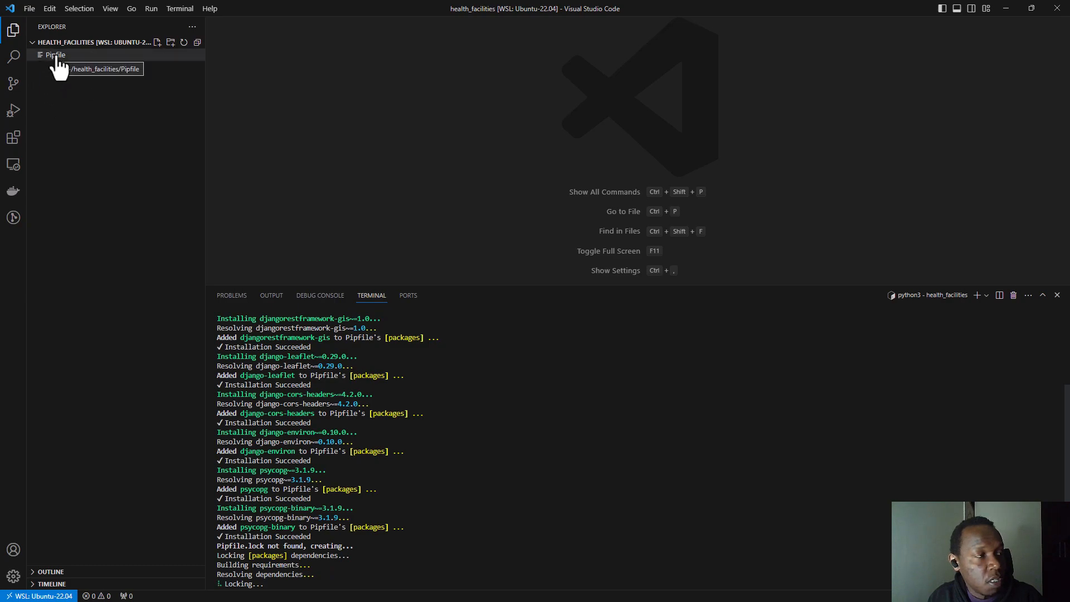
- Open the Pipfile to check its eight pinned packages, then close it
left_click(55, 55)
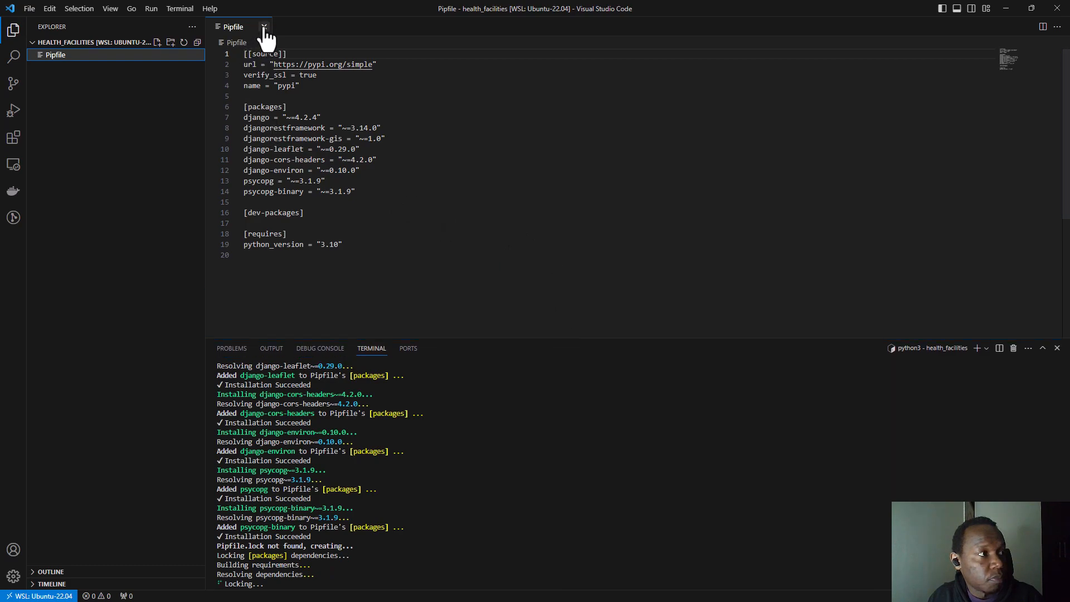
left_click(262, 26)
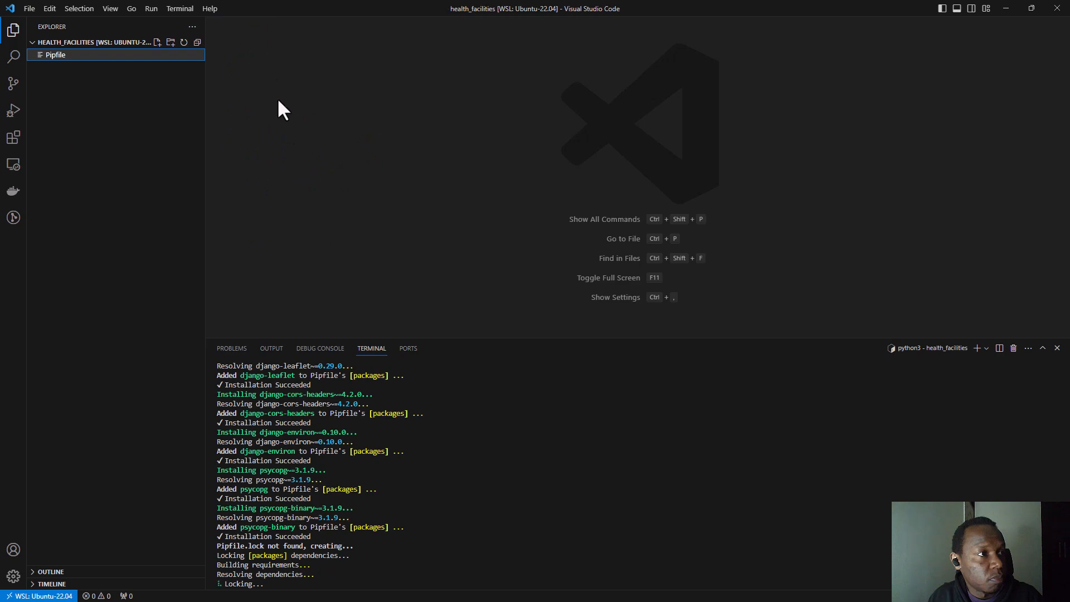
mouse_move(541, 358)
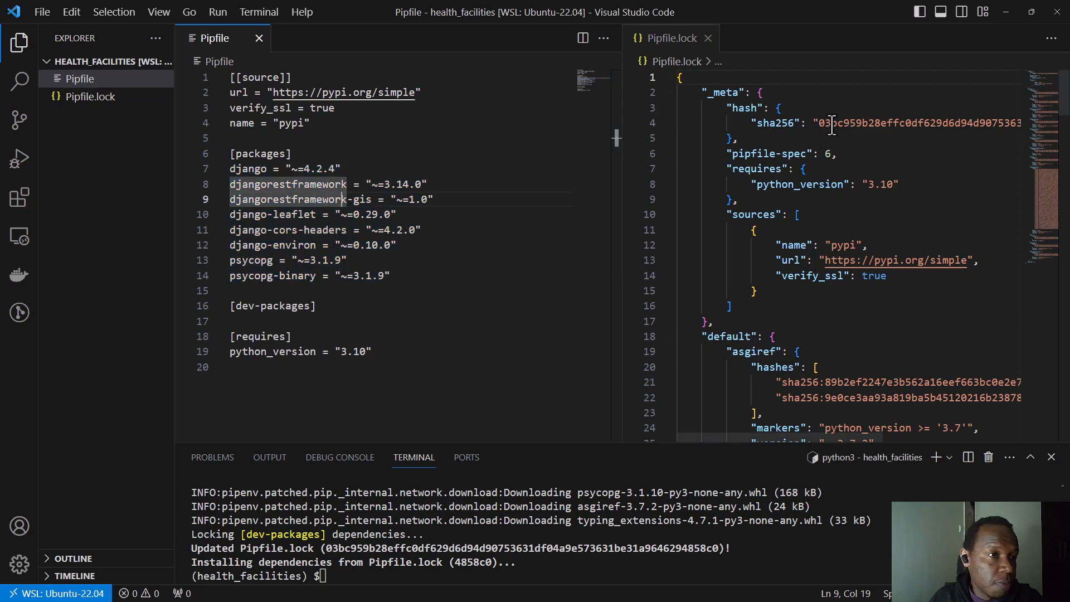
- Scroll through the terminal output while pipenv finishes locking and installing the Django packages
scroll("down", 3)
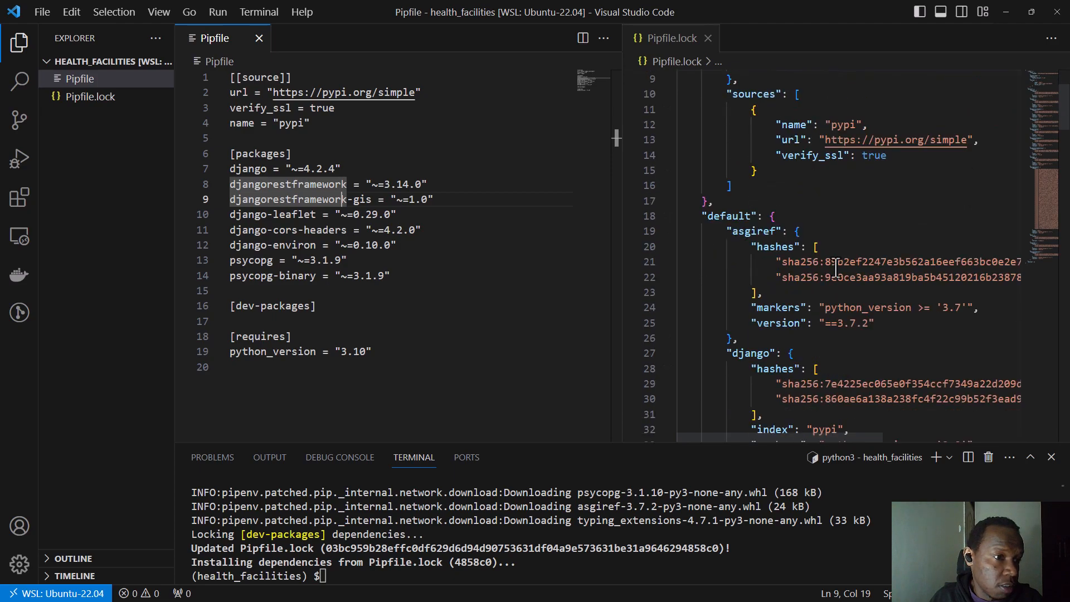
scroll("down", 3)
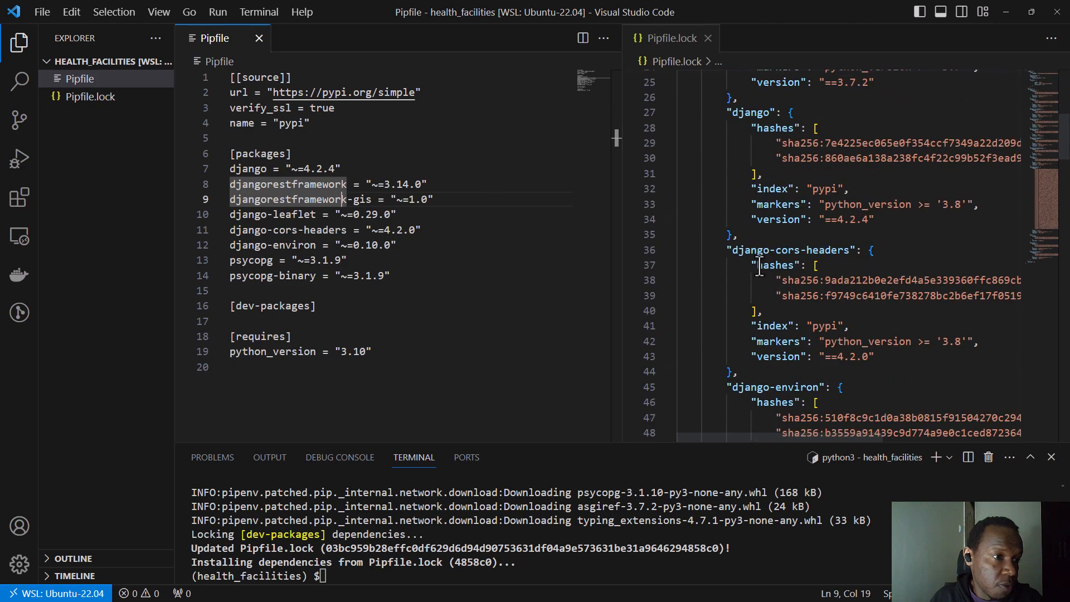
scroll("down", 3)
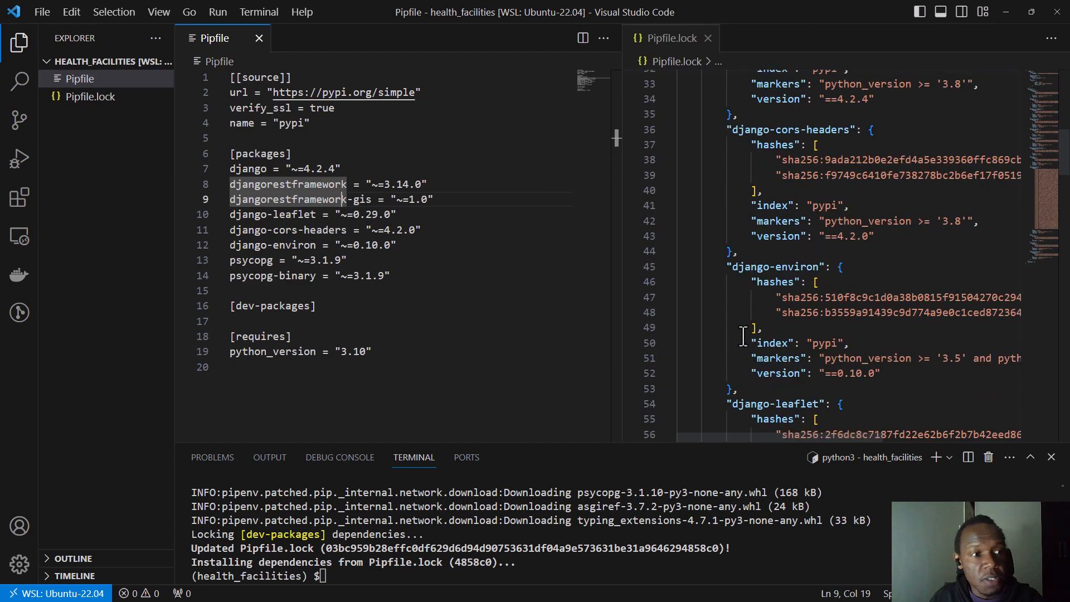
scroll("down", 3)
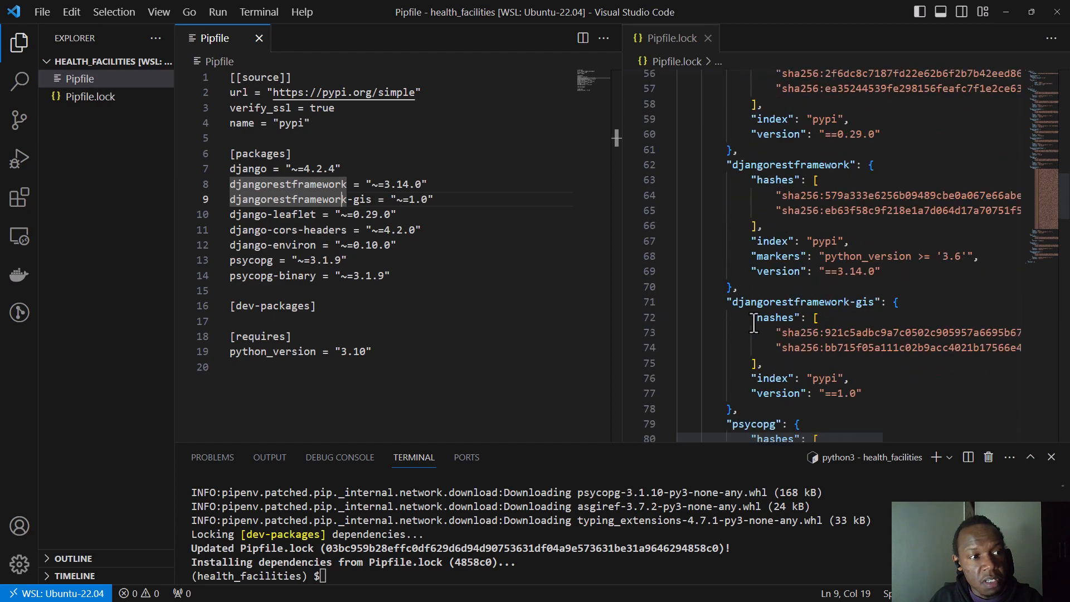
scroll("down", 3)
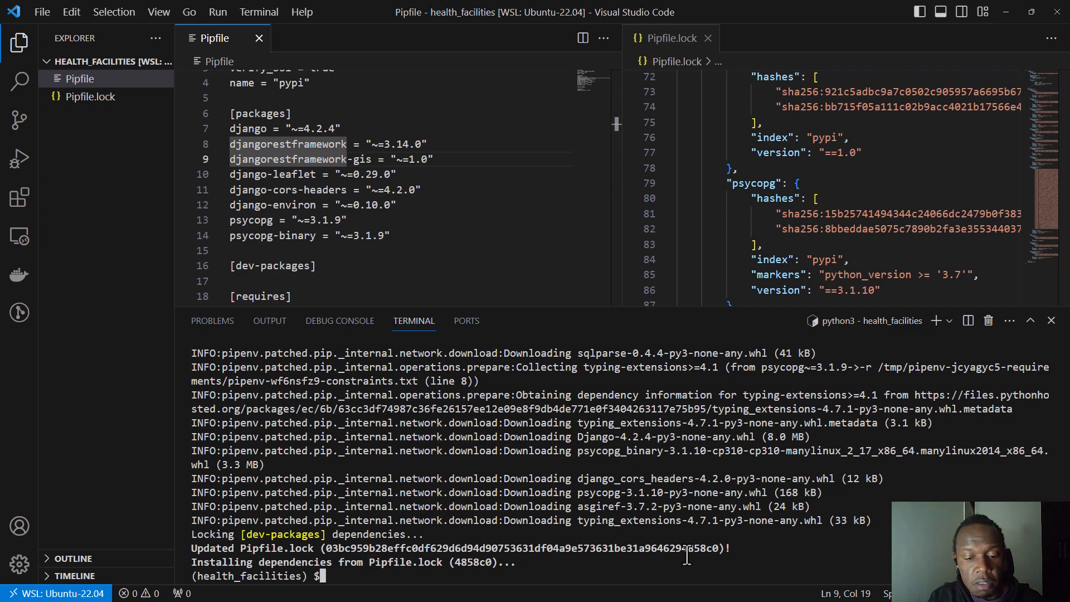
- Run pip list to confirm Django 4.2.4, djangorestframework 3.14.0 and psycopg 3.1.10 are installed
type("p")
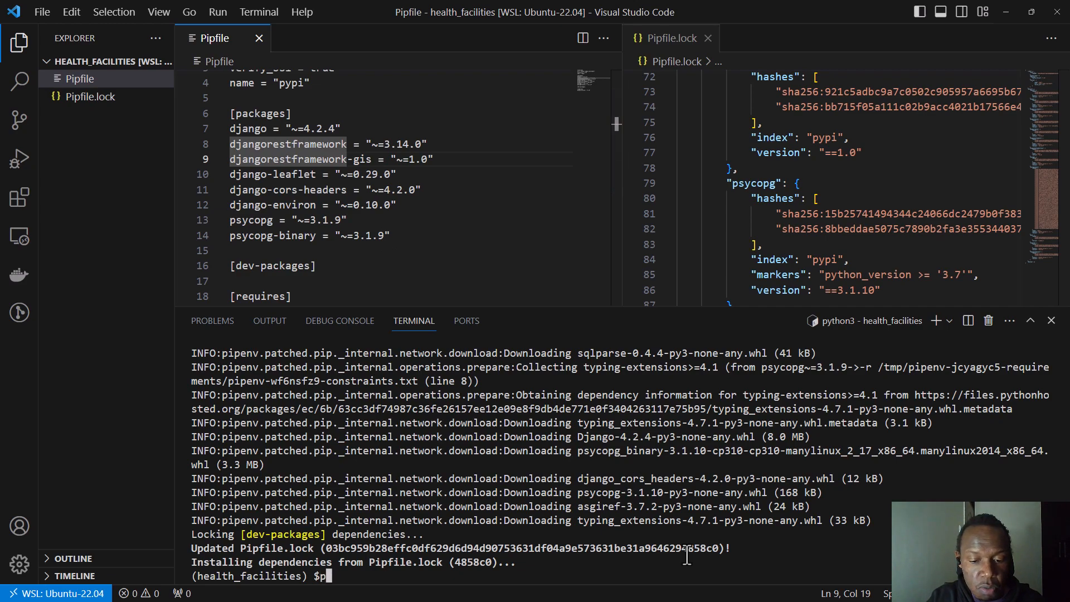
type("ip list")
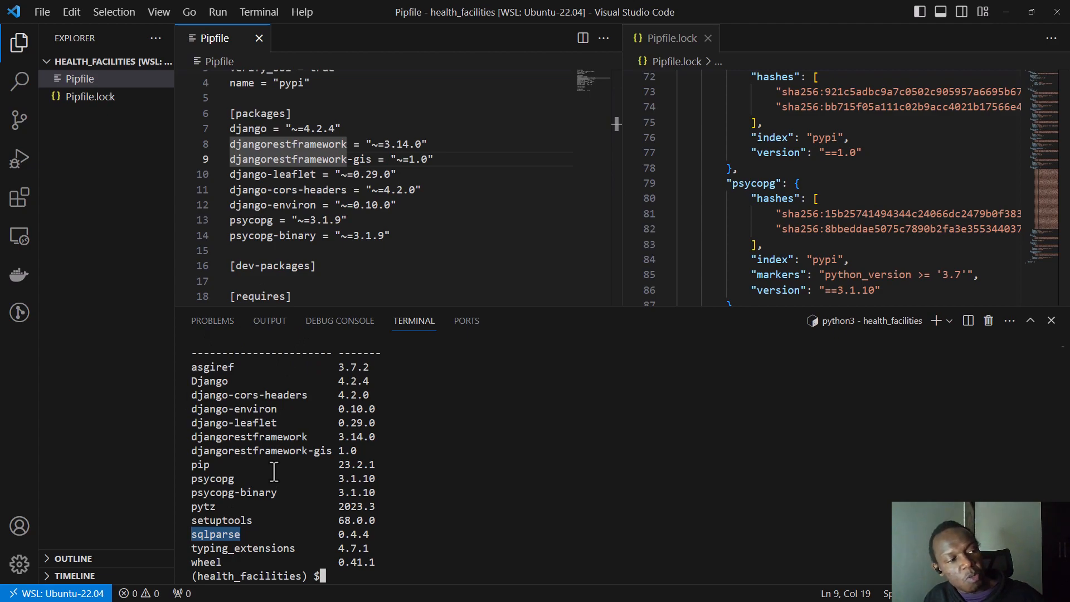
mouse_move(346, 492)
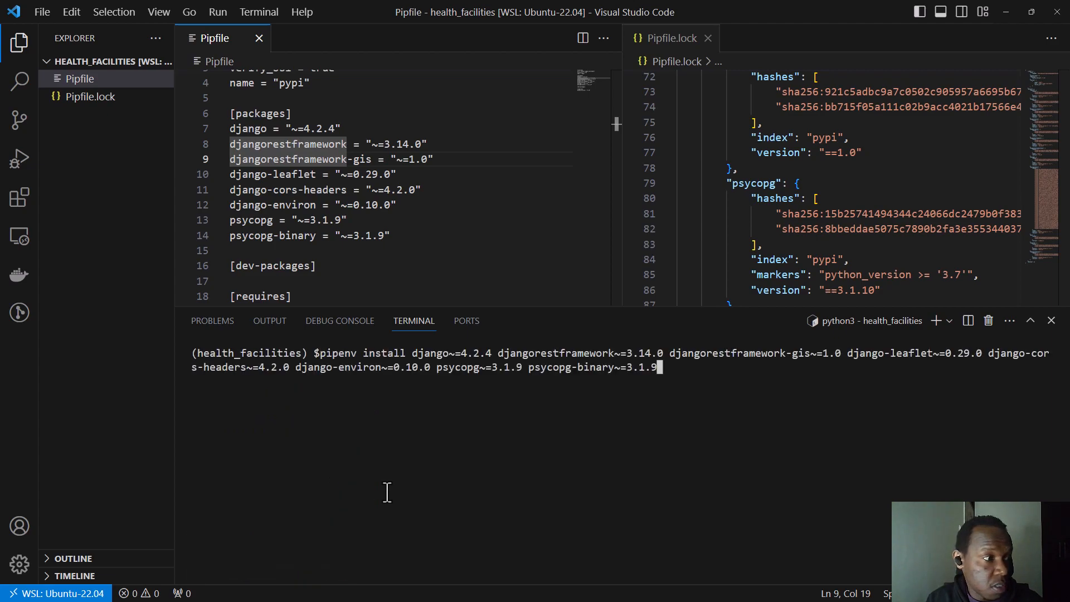
- Replace the recalled install command with 'pipenv install --dev black~=23.7.0', not yet run
key("Backspace")
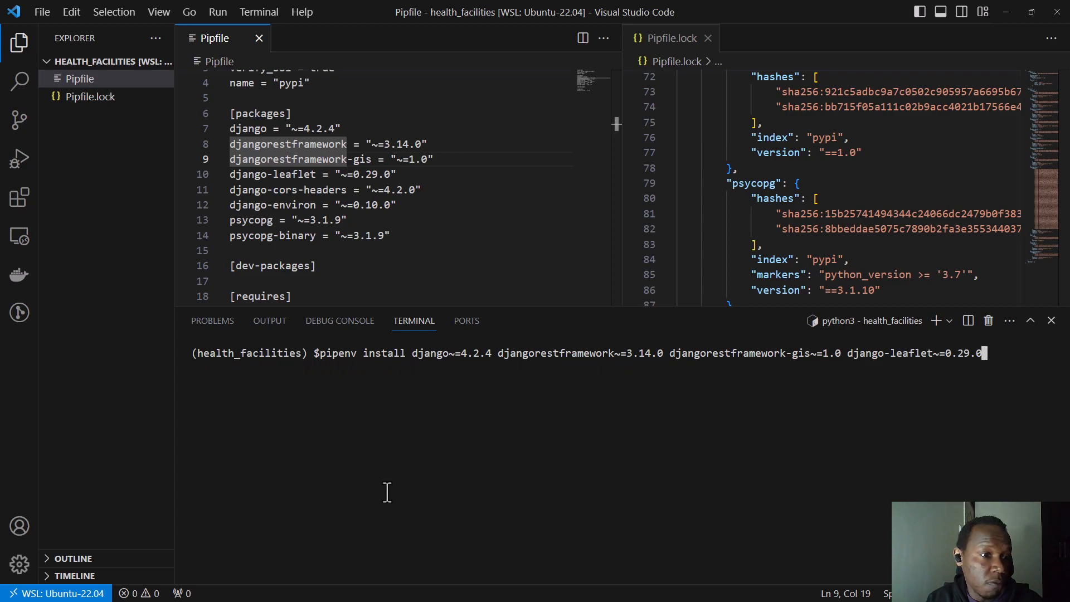
key("Backspace")
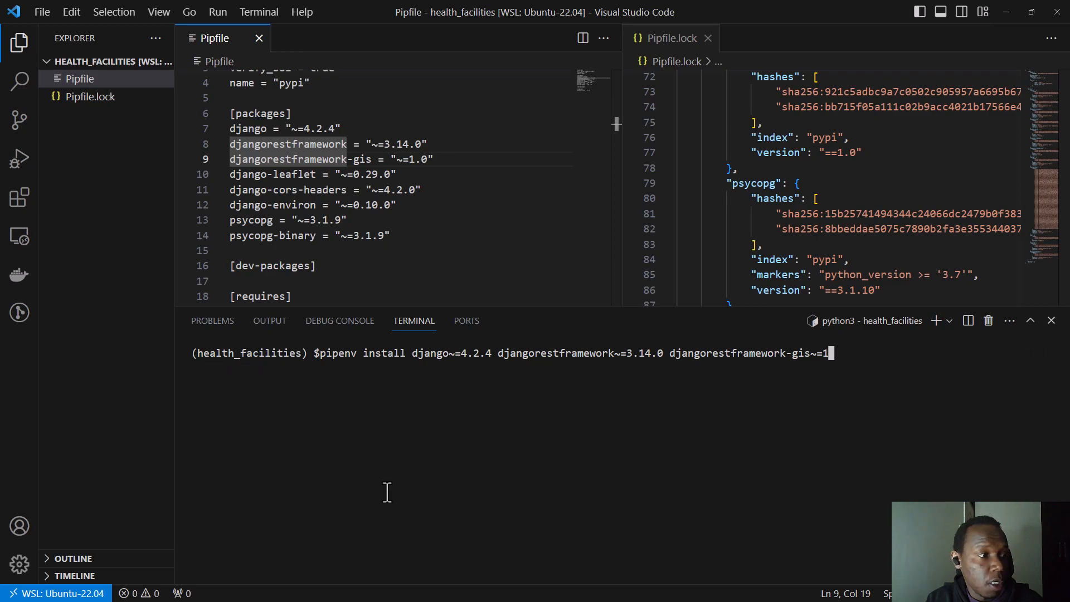
key("Backspace")
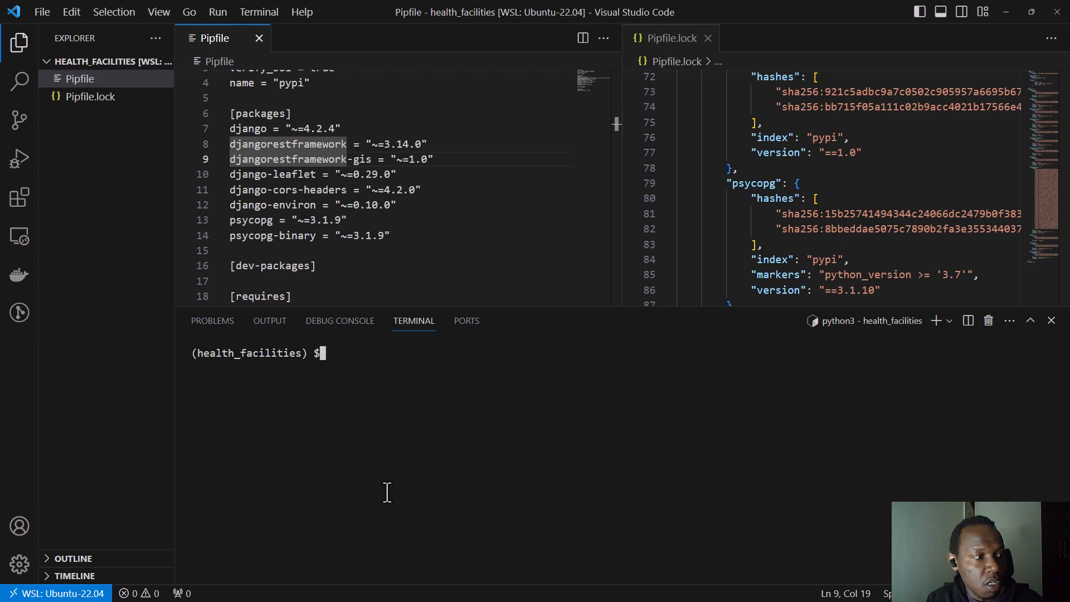
type("pipenv")
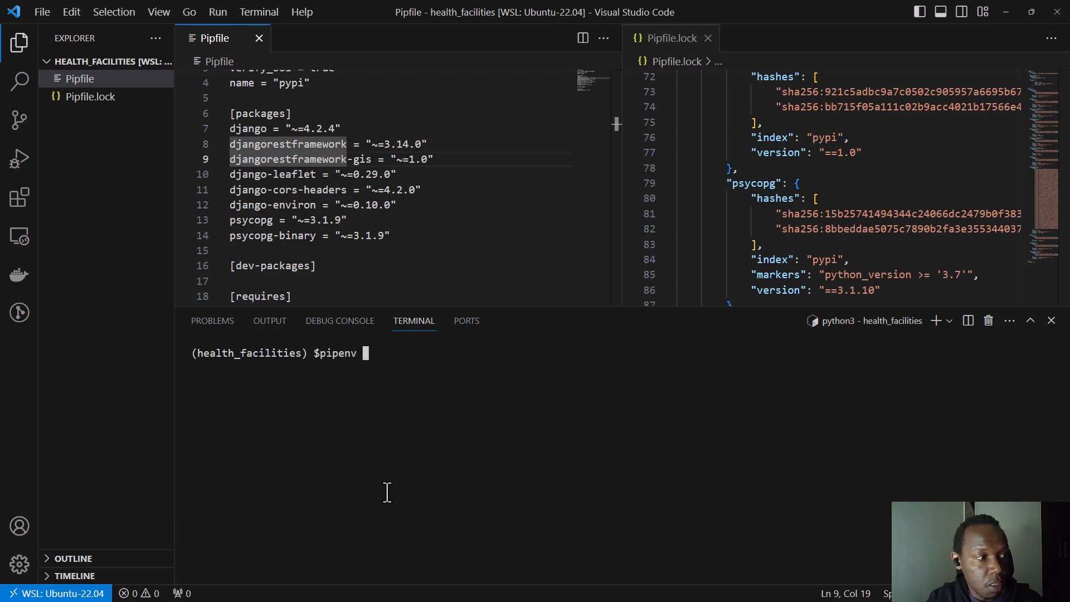
type("in")
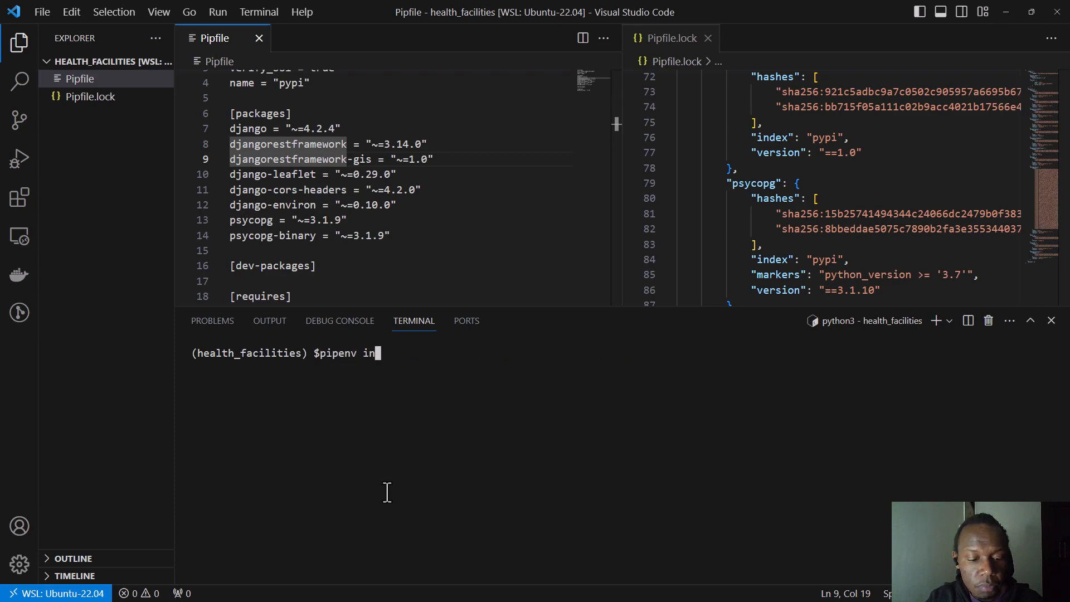
type("stall")
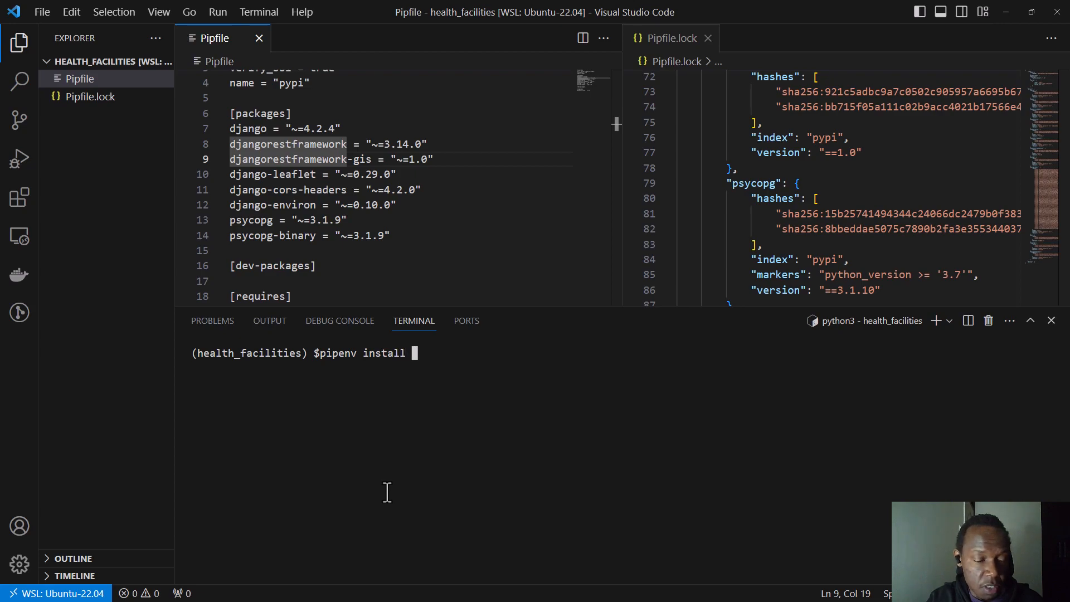
type("--")
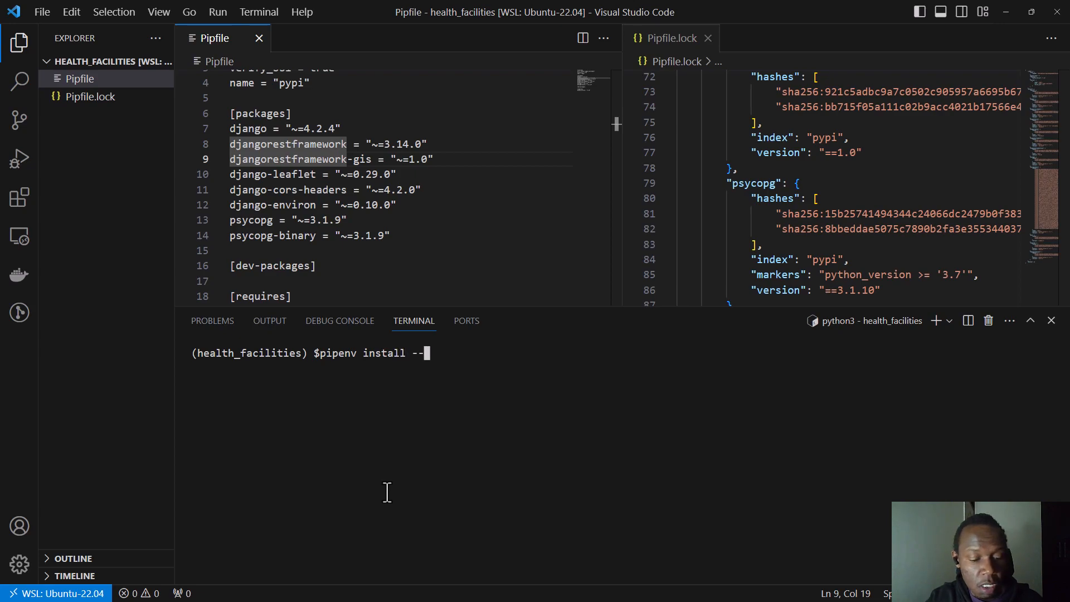
type("dev")
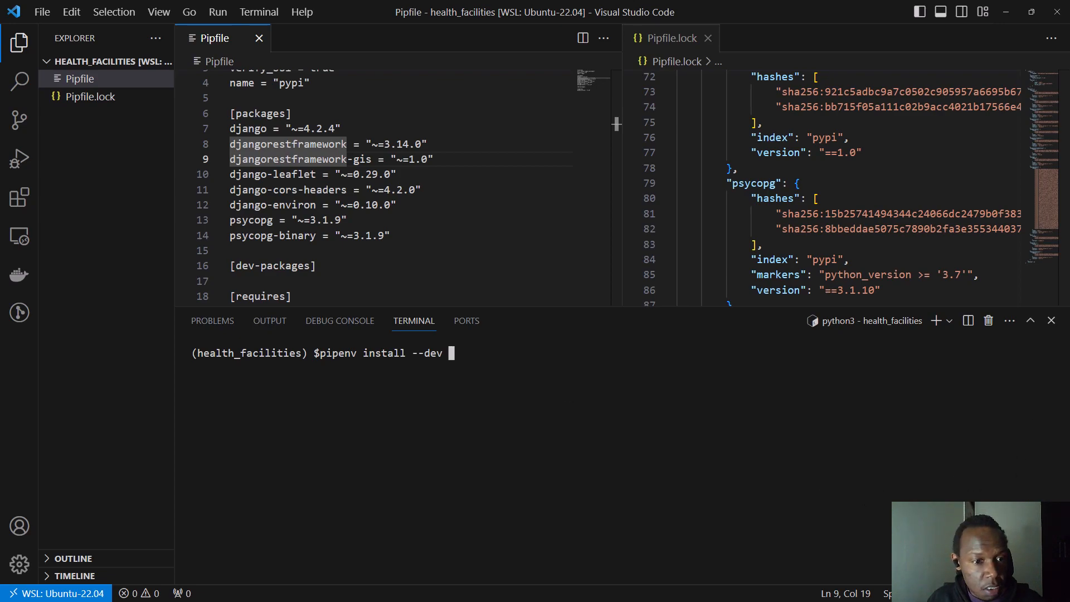
mouse_move(654, 353)
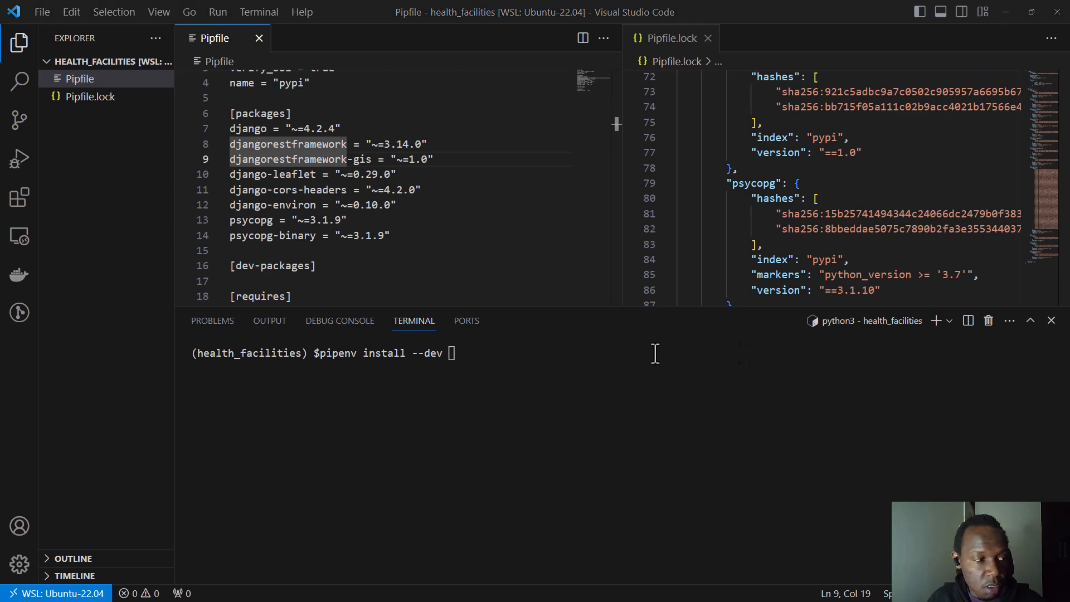
type("black~=23.7.0")
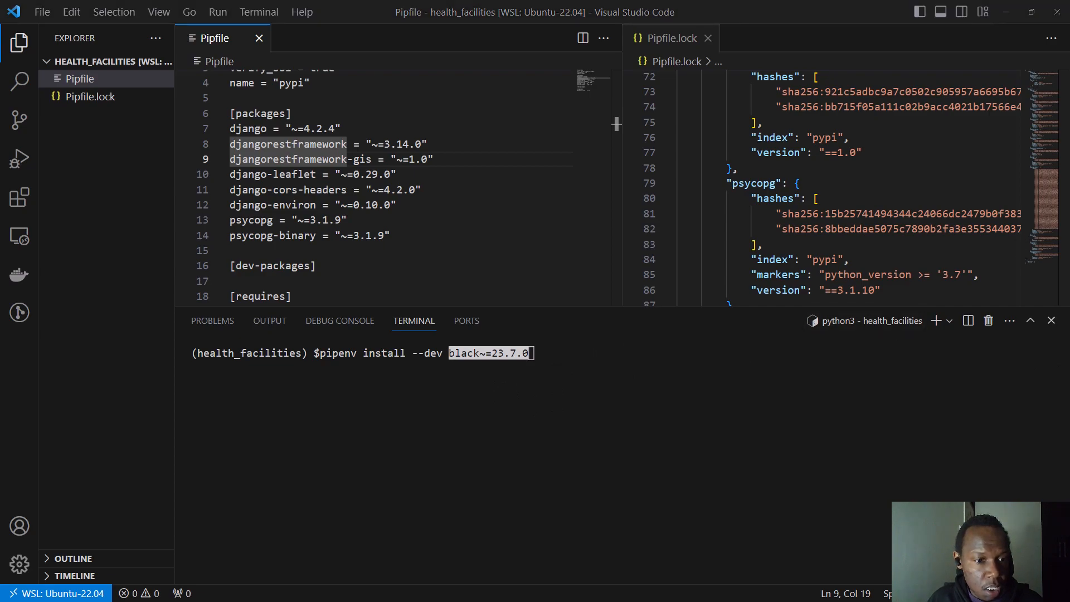
mouse_move(612, 410)
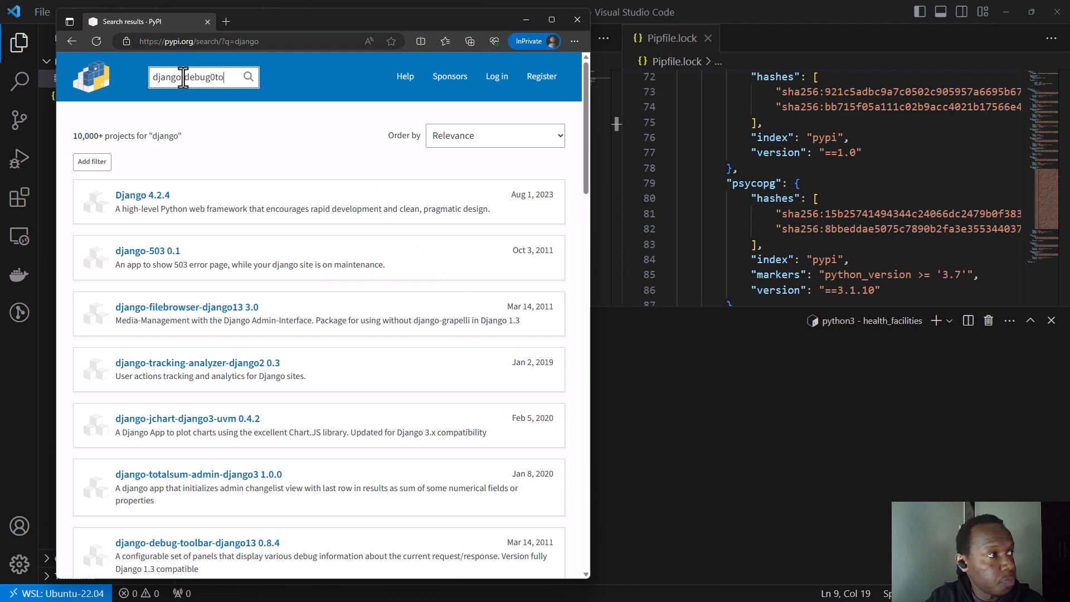
- Search PyPI for django-debug-toolbar and pick the 4.2.0 result
key("BackSpace")
type("-toolbar")
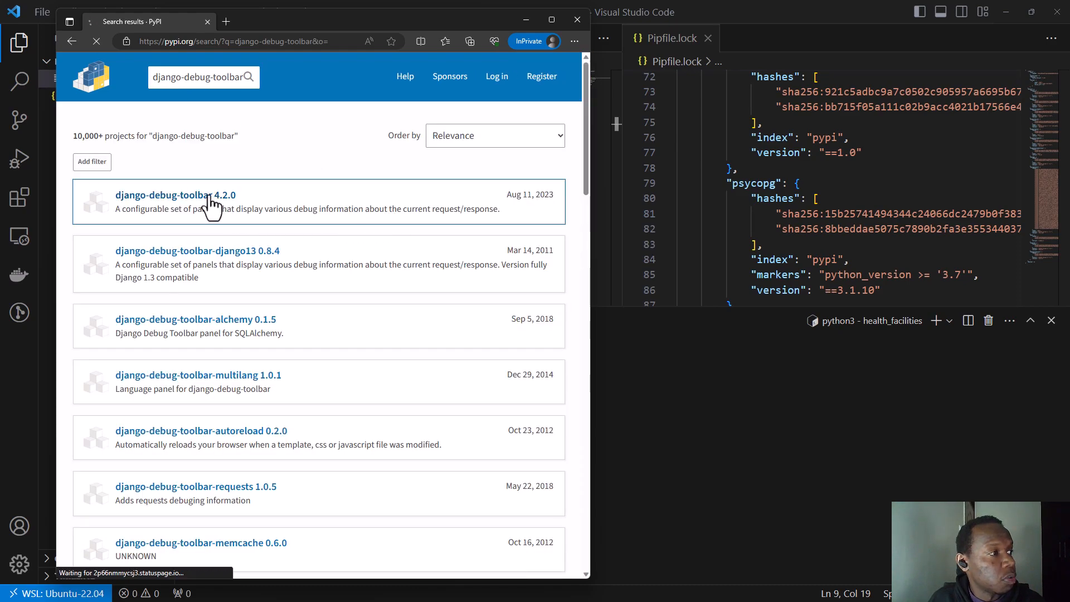
left_click(172, 195)
type("pipenv install --dev black~=23.7.0 django-debug-toolbar=4.2.0")
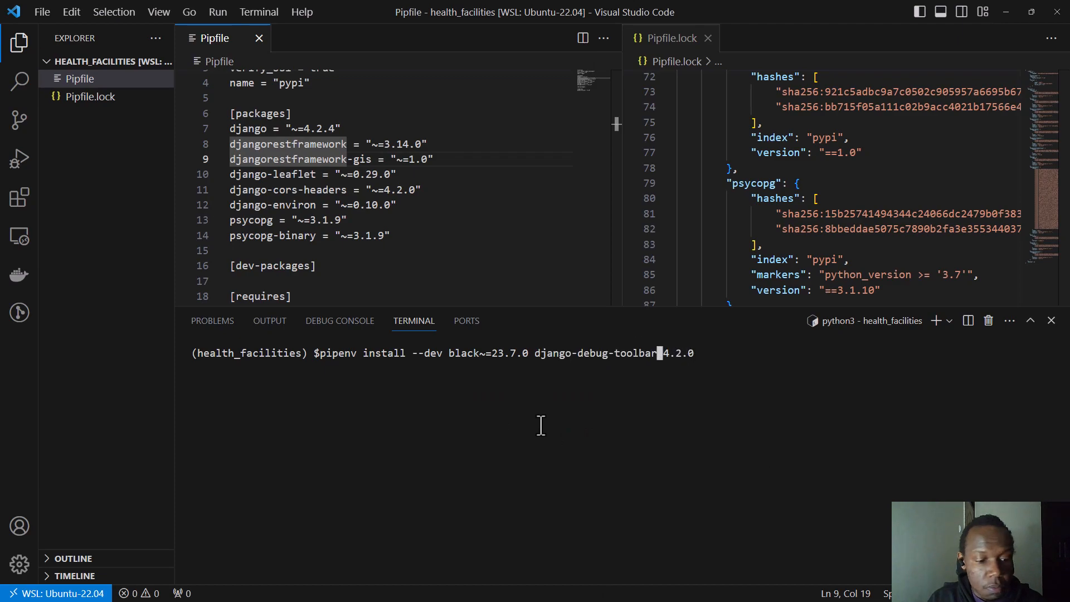
- Run pipenv install --dev for black~=23.7.0 and django-debug-toolbar~=4.2.0
key("Enter")
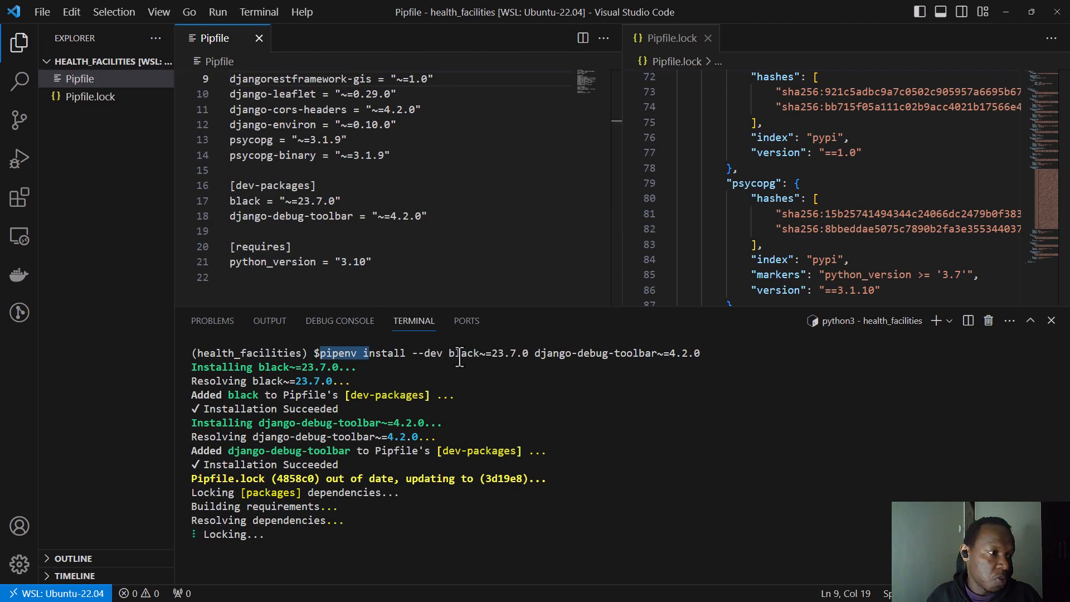
left_click_drag(319, 353, 442, 353)
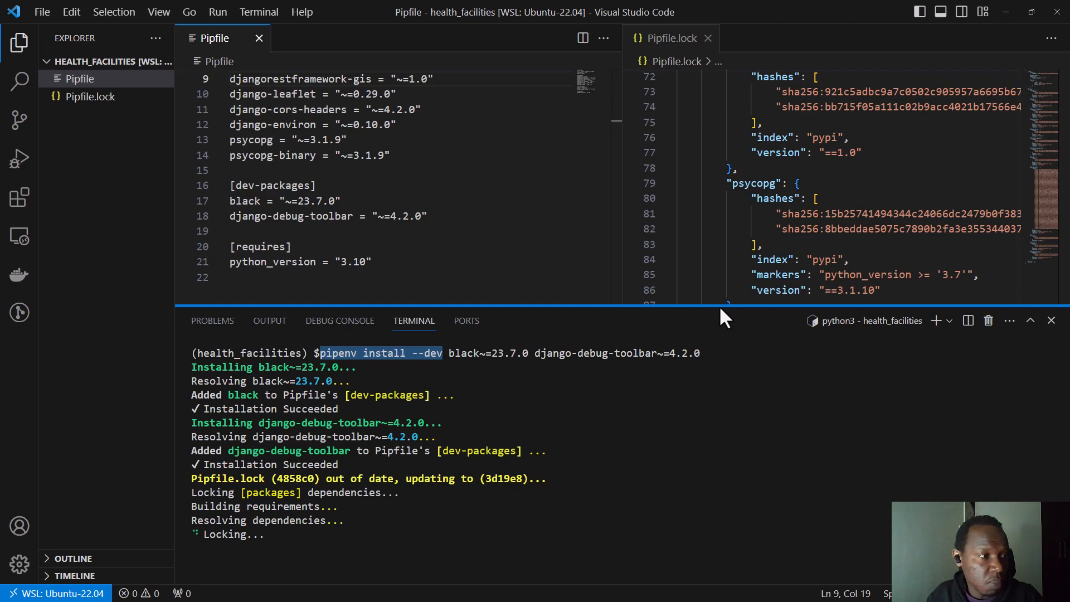
mouse_move(734, 379)
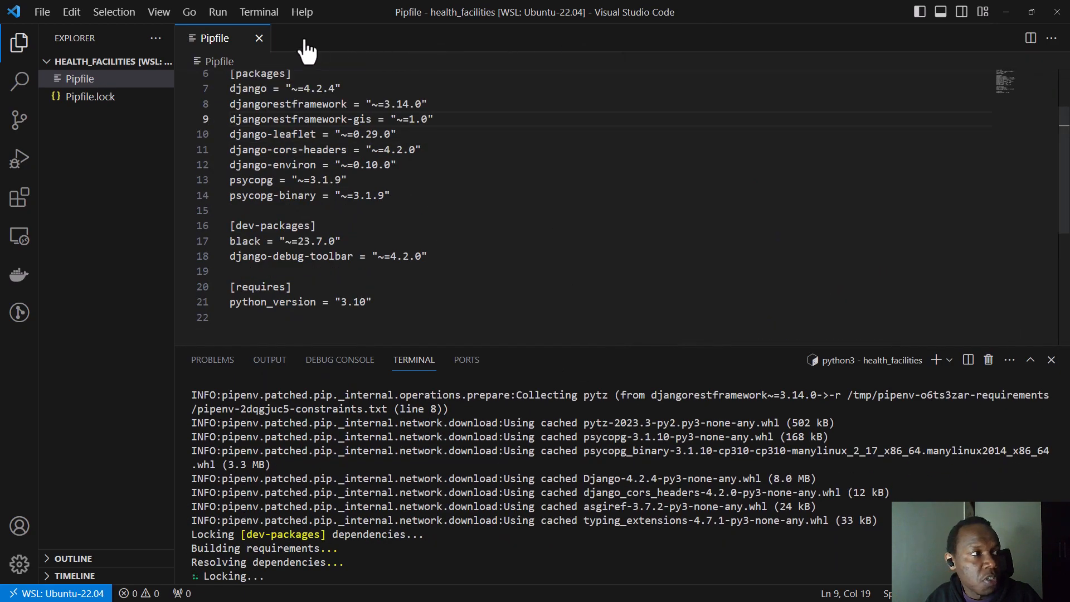
- While locking finishes, scroll the Pipfile and highlight the eight [packages] entries
left_click(258, 38)
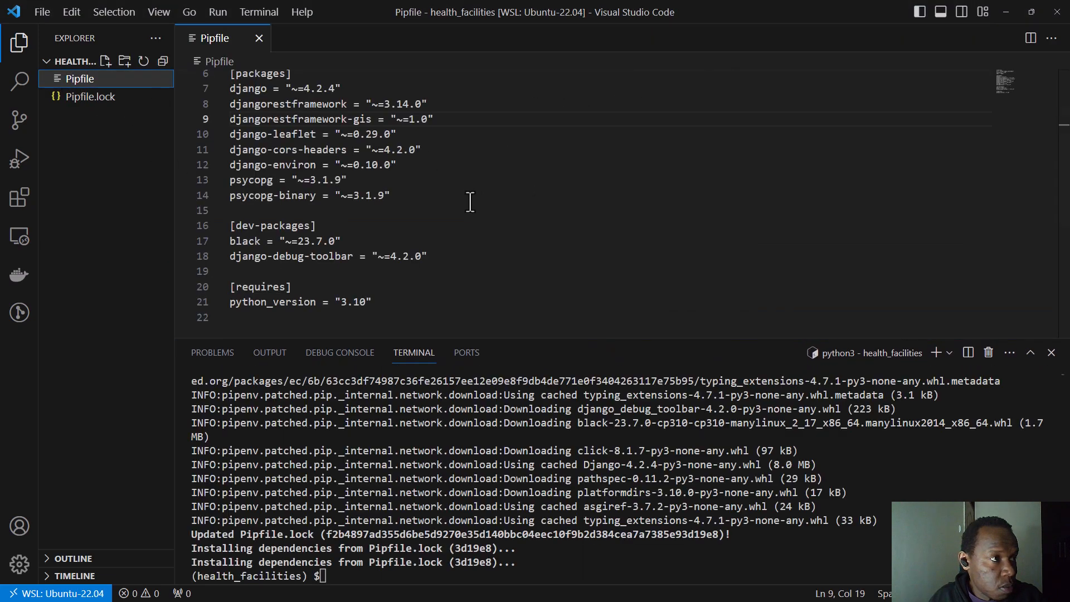
scroll("down", 3)
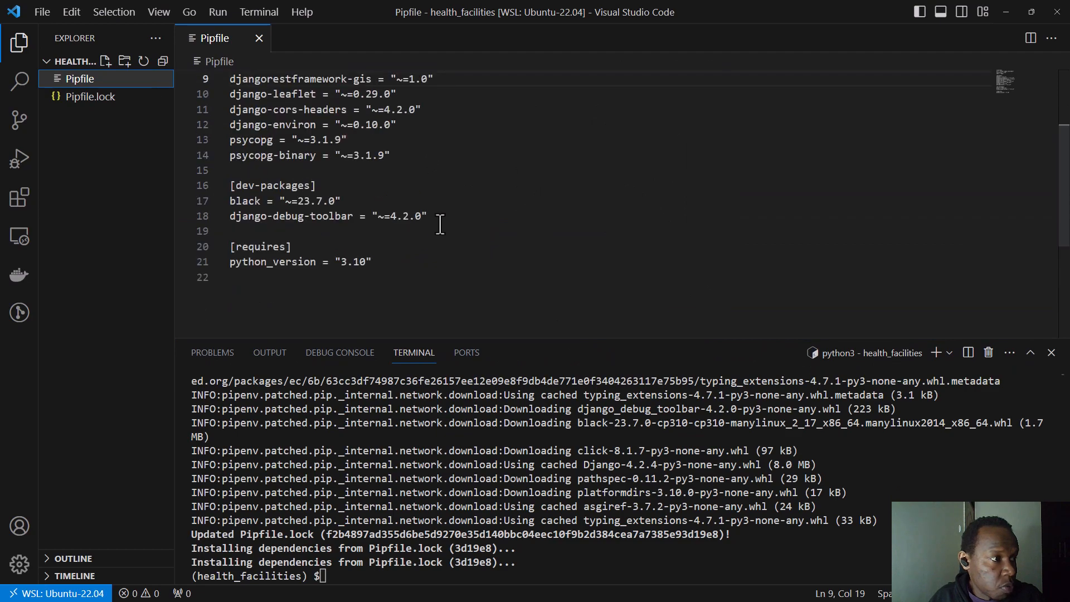
left_click_drag(231, 185, 428, 216)
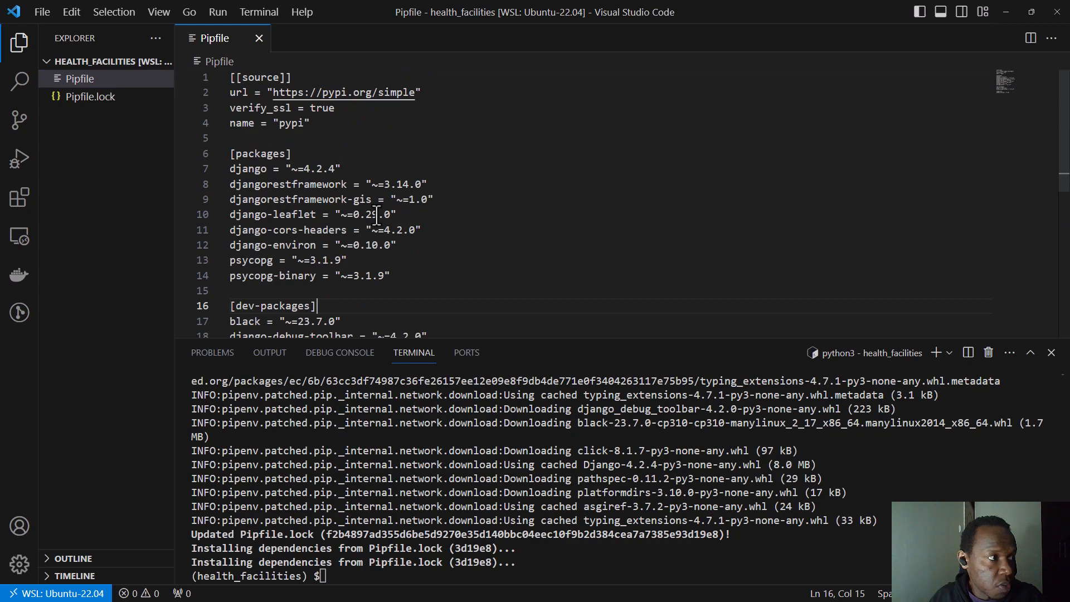
left_click_drag(230, 169, 390, 276)
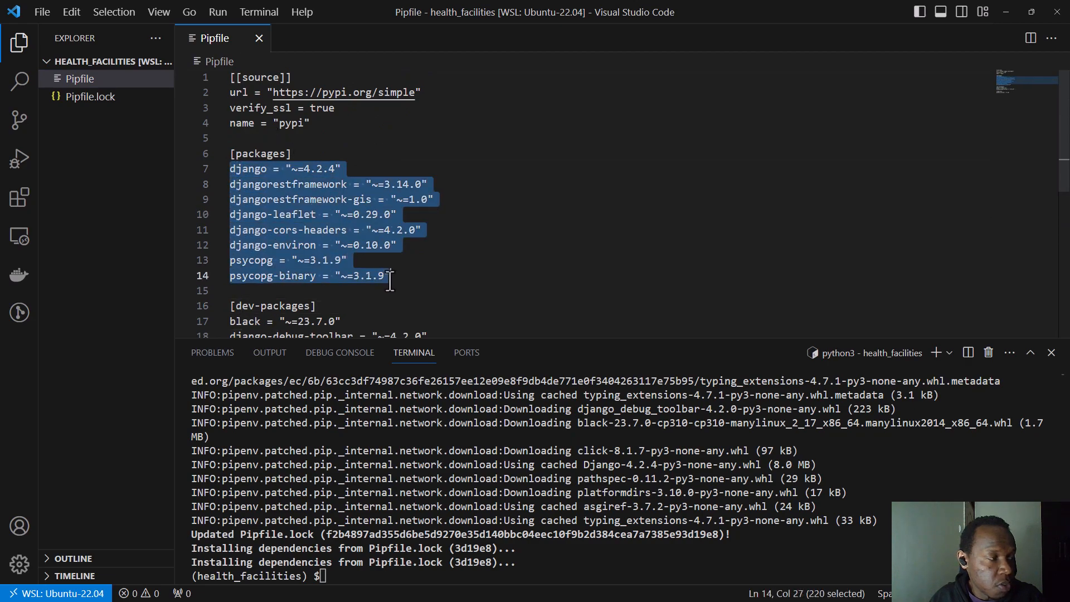
left_click(349, 260)
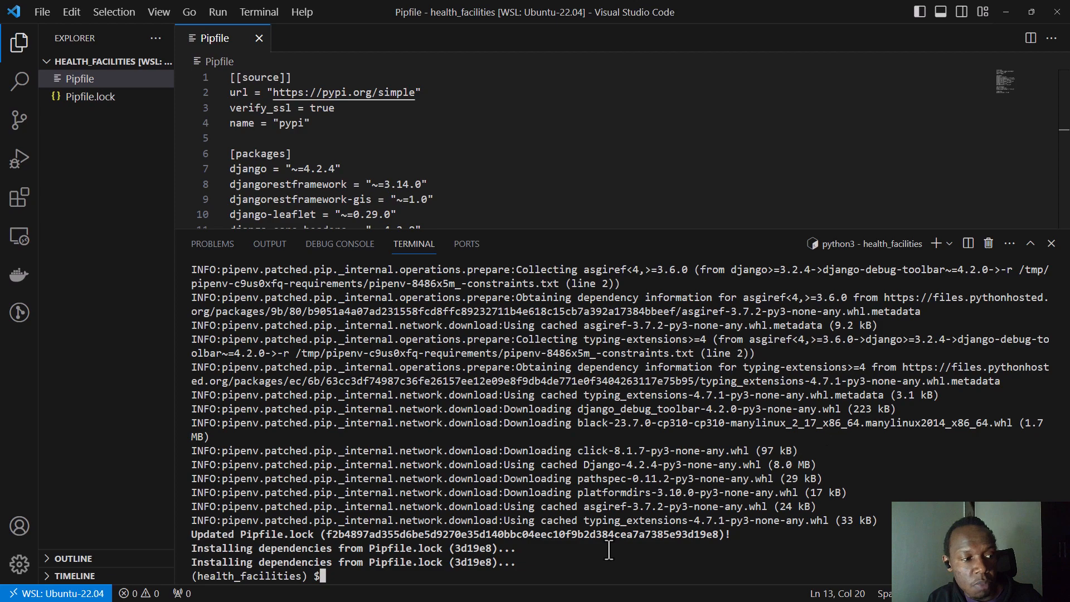
mouse_move(536, 559)
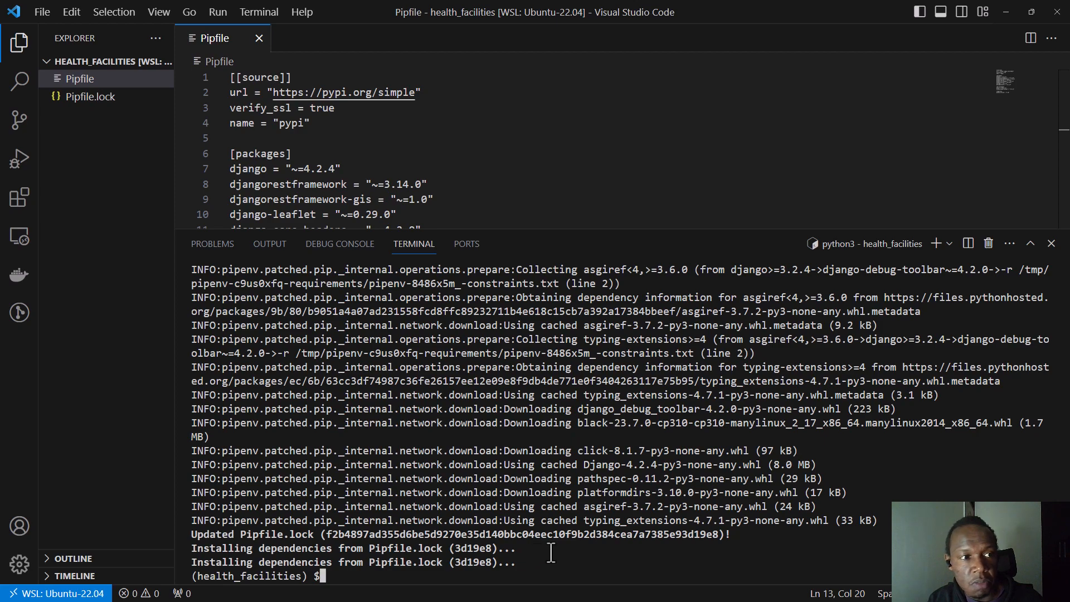
mouse_move(681, 478)
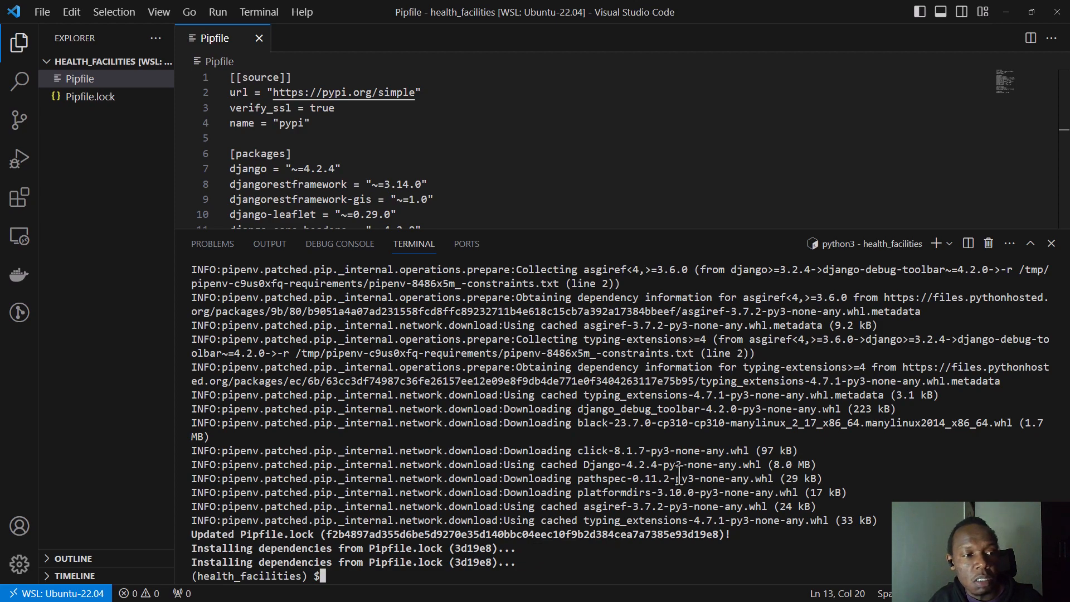